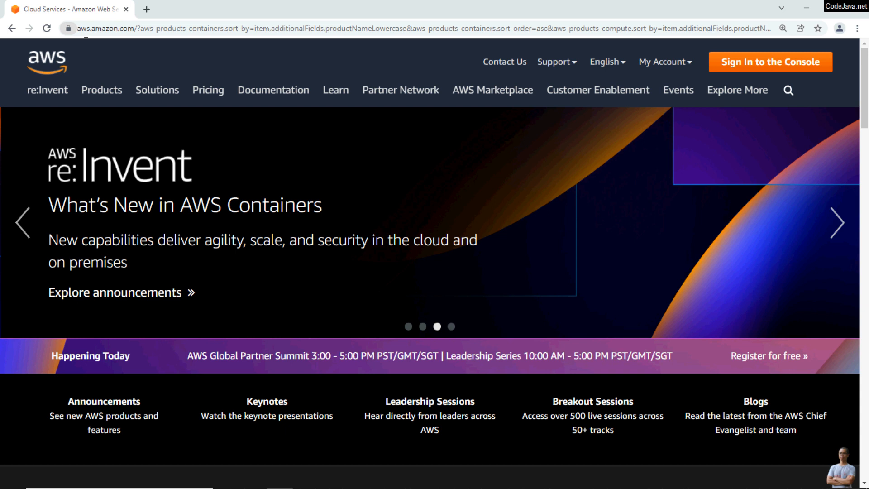
{"action": "mouse_move", "coordinate": [597, 89]}
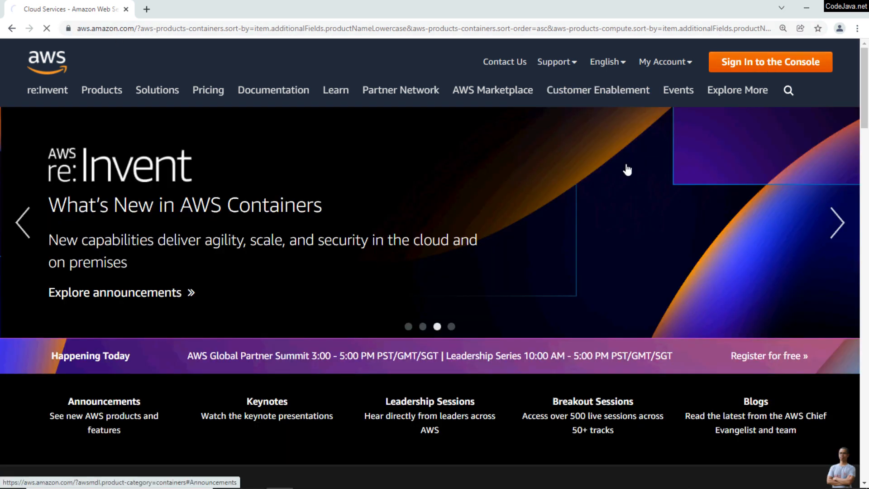
- Sign in to the AWS console as IAM user 'admin' with the account ID filled in
{"action": "left_click", "coordinate": [770, 62]}
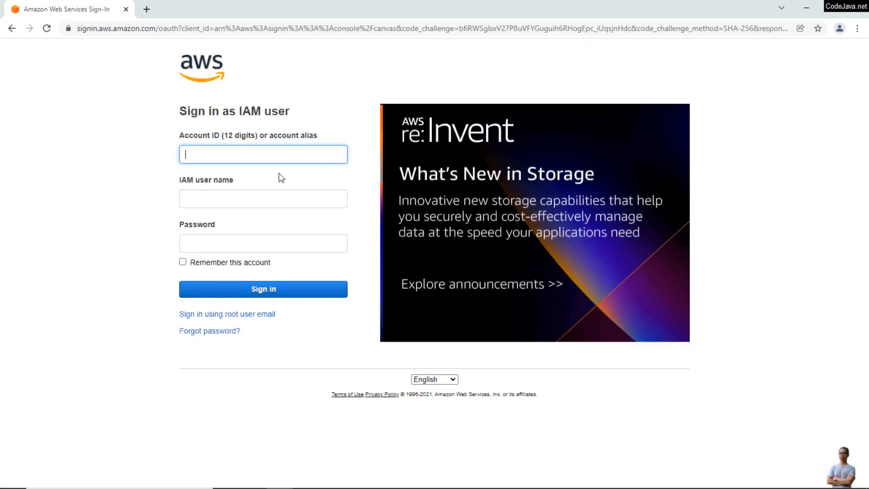
{"action": "mouse_move", "coordinate": [222, 117]}
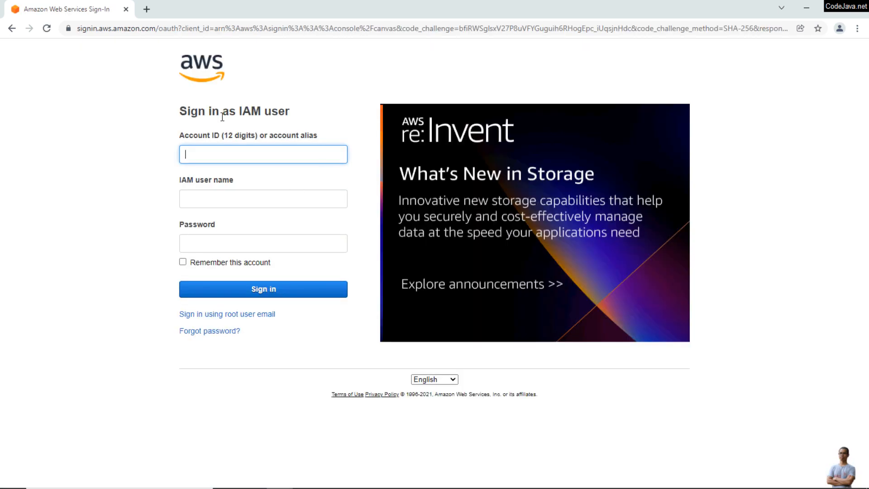
{"action": "type", "text": "776970772023"}
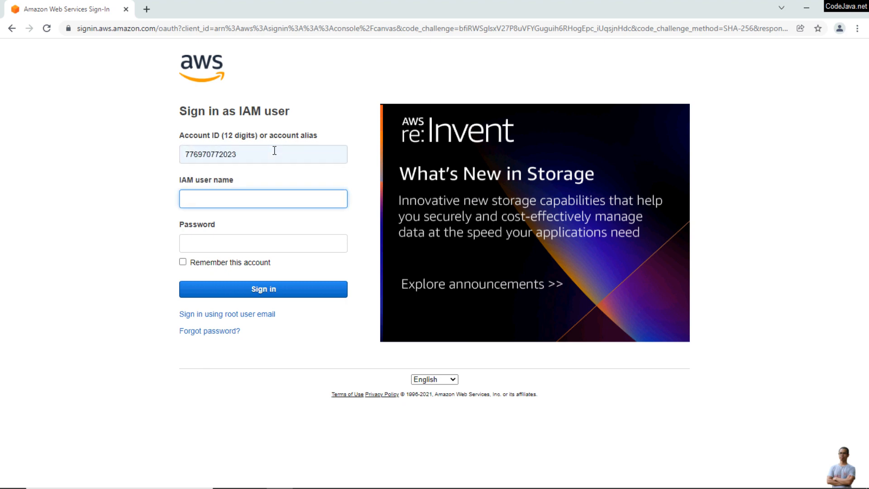
{"action": "type", "text": "admin"}
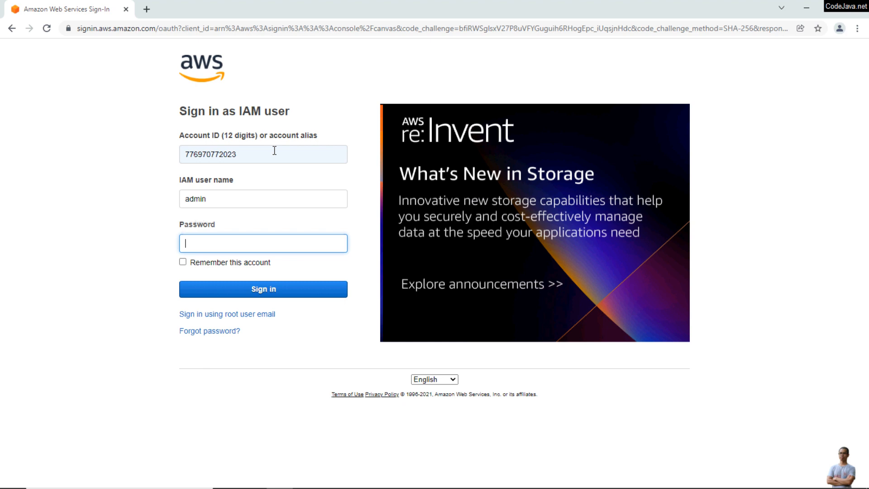
{"action": "left_click", "coordinate": [263, 289]}
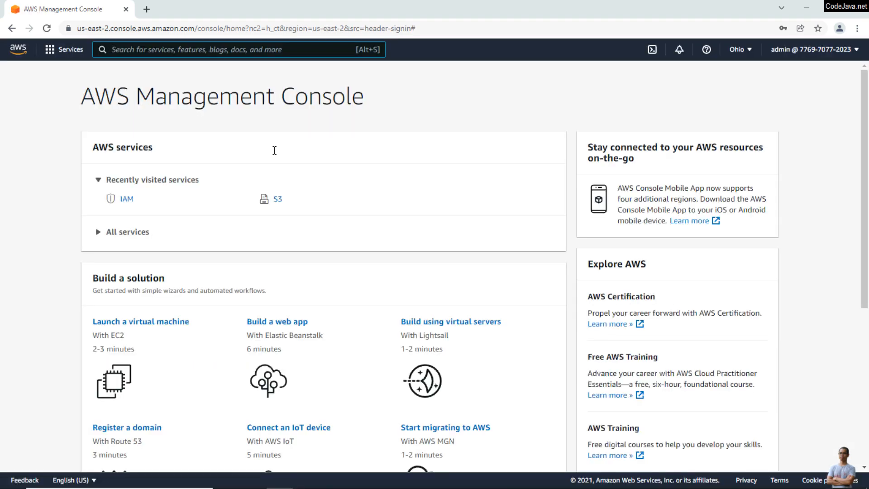
{"action": "mouse_move", "coordinate": [234, 212]}
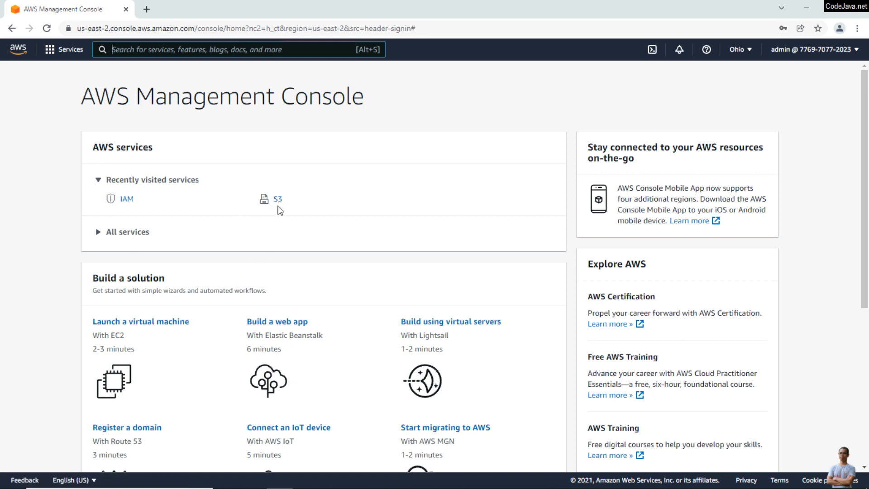
{"action": "mouse_move", "coordinate": [62, 49]}
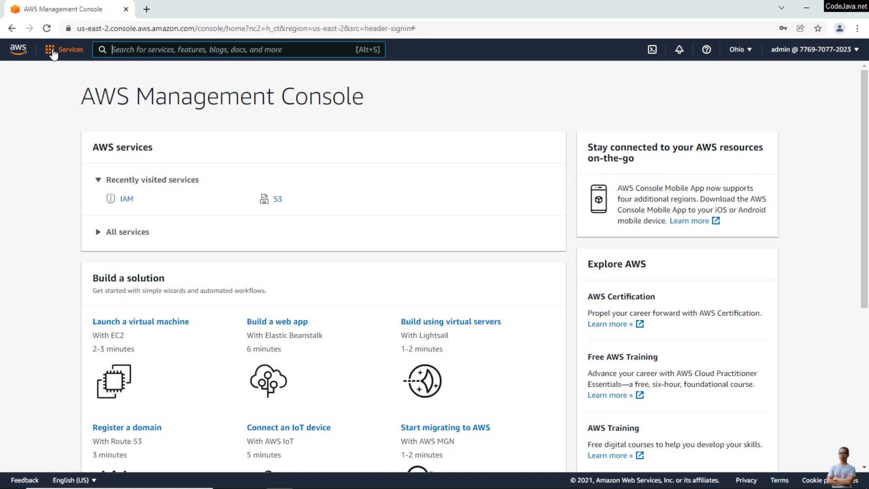
- From the Services menu's Storage category, go to the S3 console
{"action": "left_click", "coordinate": [63, 49]}
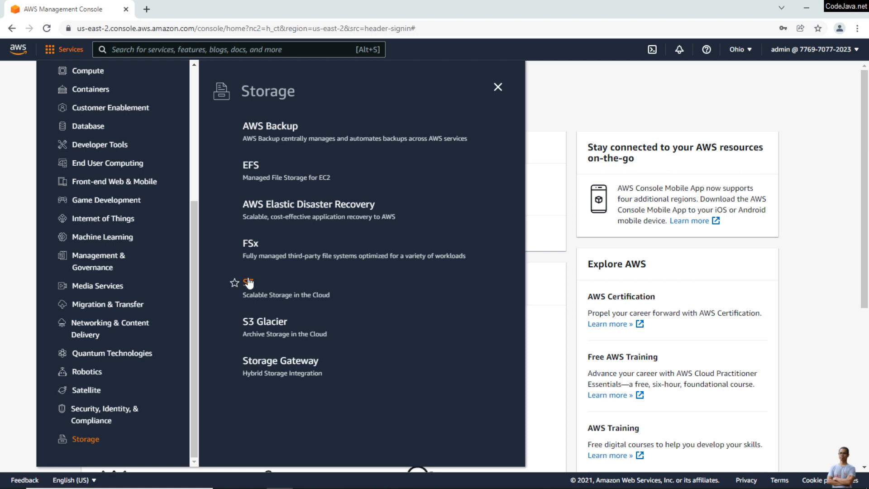
{"action": "left_click", "coordinate": [250, 282]}
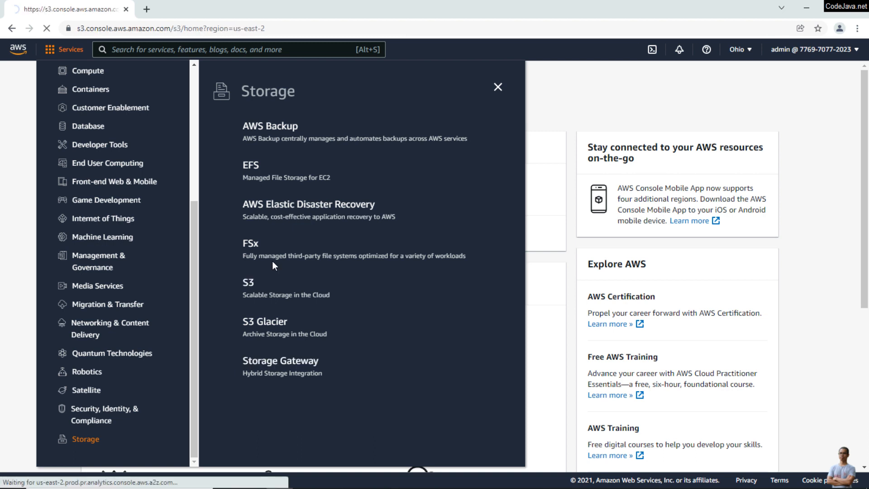
{"action": "left_click", "coordinate": [249, 282]}
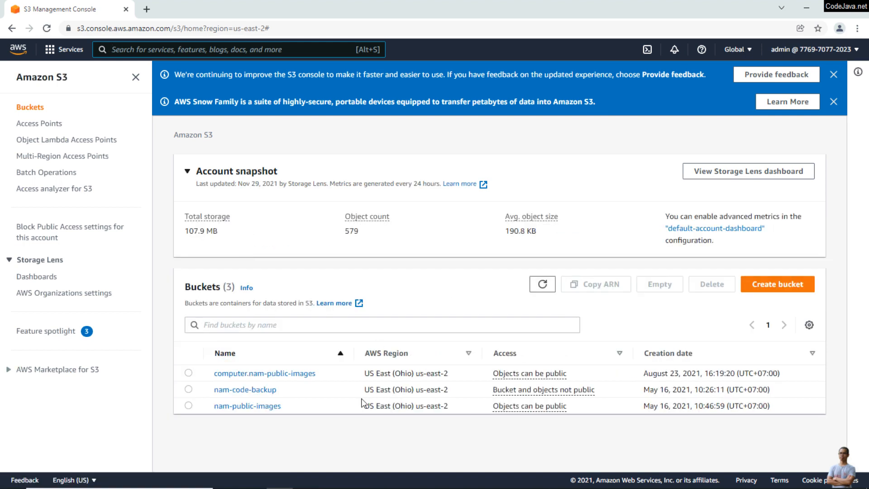
{"action": "mouse_move", "coordinate": [288, 427]}
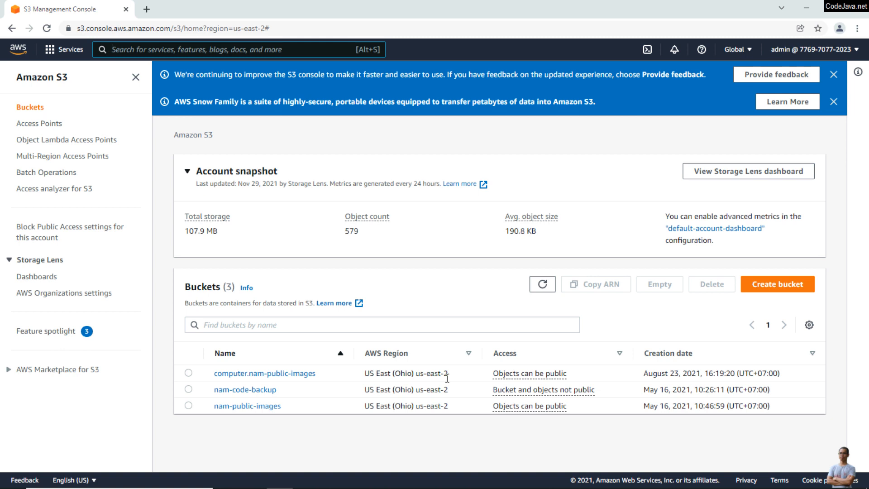
{"action": "mouse_move", "coordinate": [330, 409]}
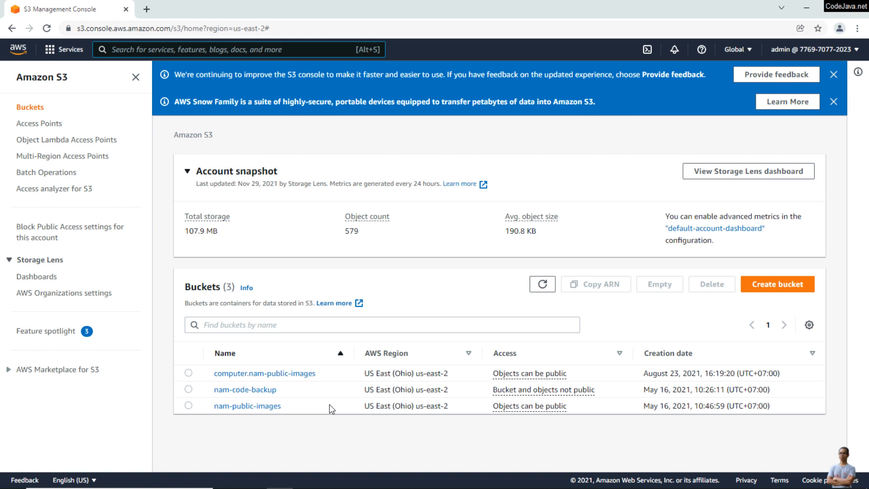
{"action": "mouse_move", "coordinate": [429, 387]}
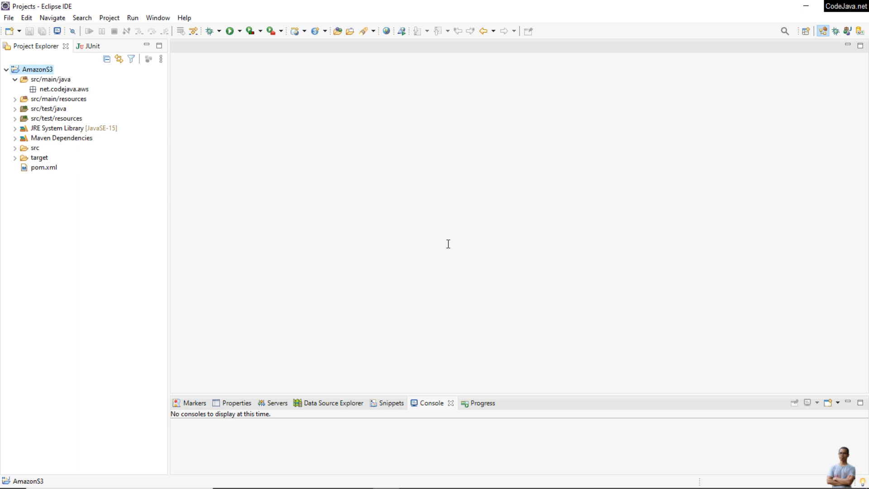
{"action": "mouse_move", "coordinate": [132, 239]}
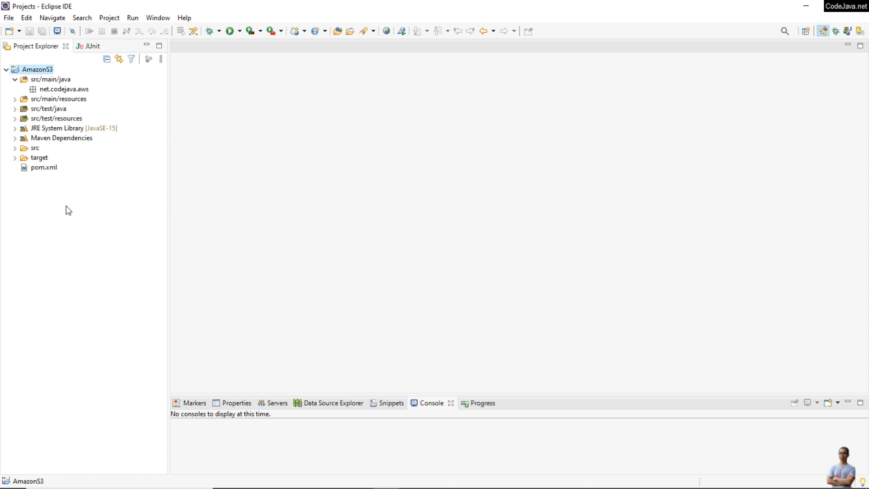
- View pom.xml's AWS SDK BOM 2.15.0 and s3 dependencies, highlighting the software.amazon.awssdk groupId
{"action": "left_click", "coordinate": [44, 167]}
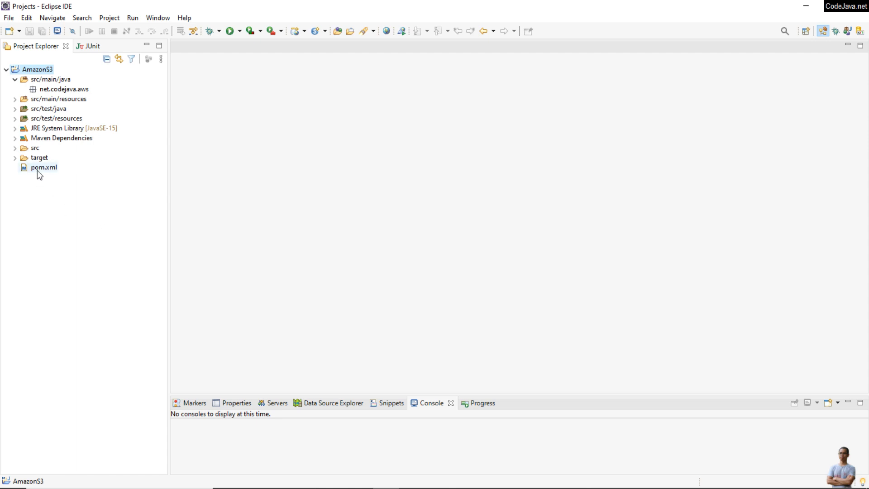
{"action": "double_click", "coordinate": [44, 167]}
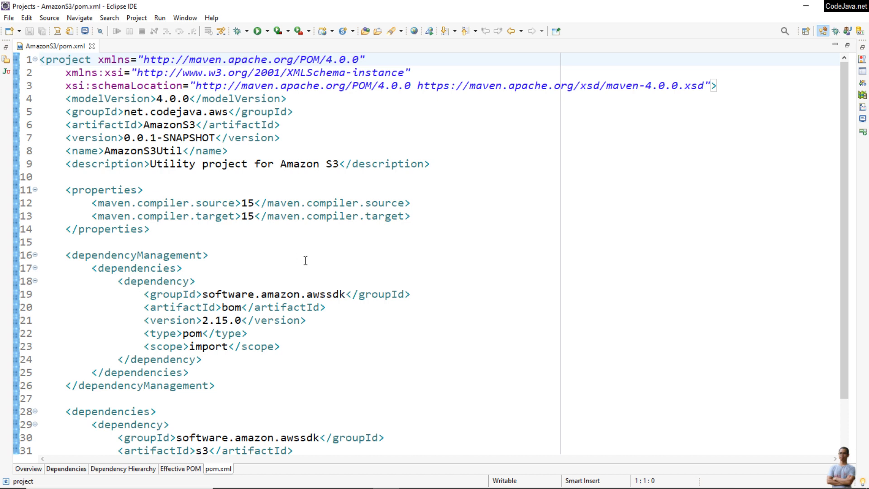
{"action": "scroll", "scroll_direction": "down", "scroll_amount": 3}
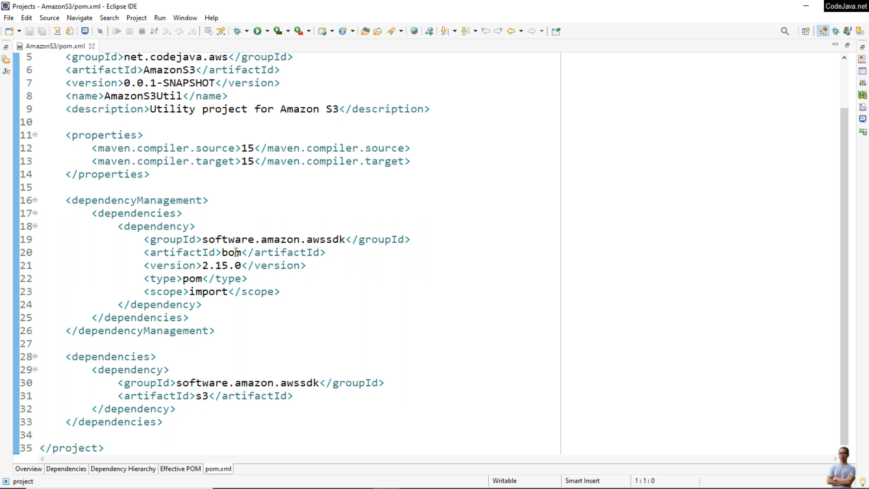
{"action": "mouse_move", "coordinate": [289, 226]}
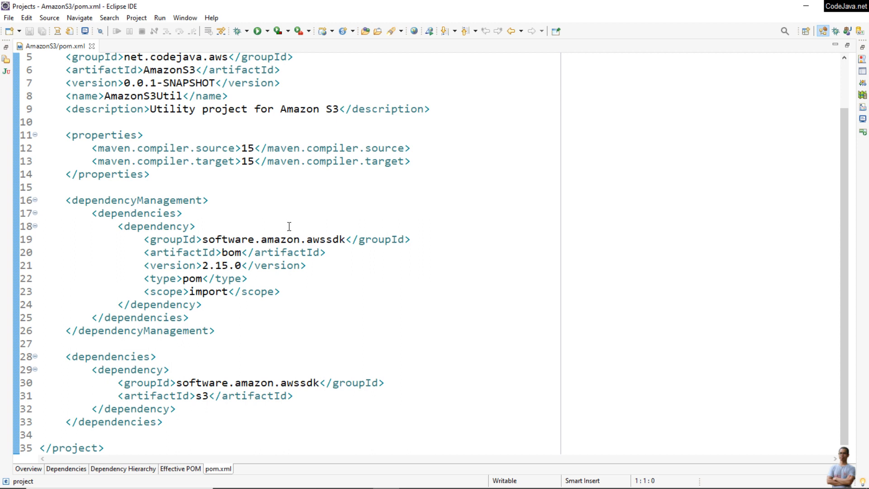
{"action": "double_click", "coordinate": [227, 239]}
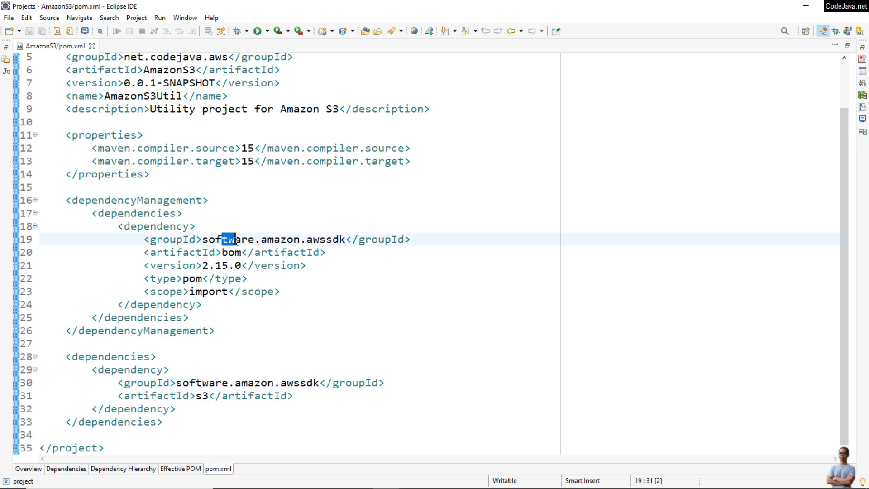
{"action": "left_click_drag", "start_coordinate": [227, 239], "coordinate": [347, 239]}
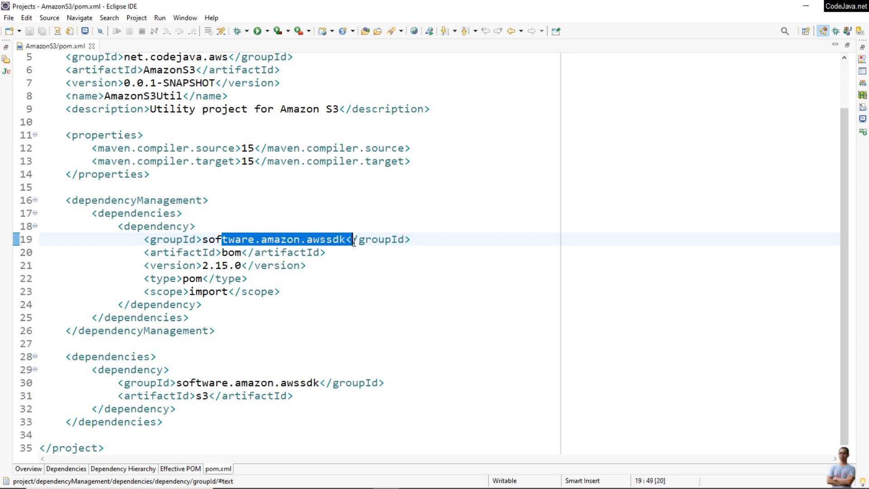
{"action": "mouse_move", "coordinate": [180, 382]}
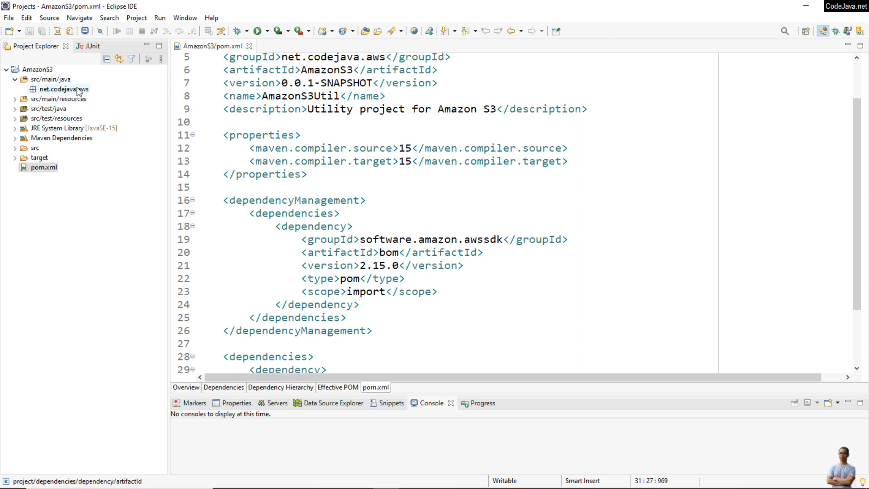
- Create class ListBucketsExample1 with a main method in package net.codejava.aws
{"action": "right_click", "coordinate": [63, 89]}
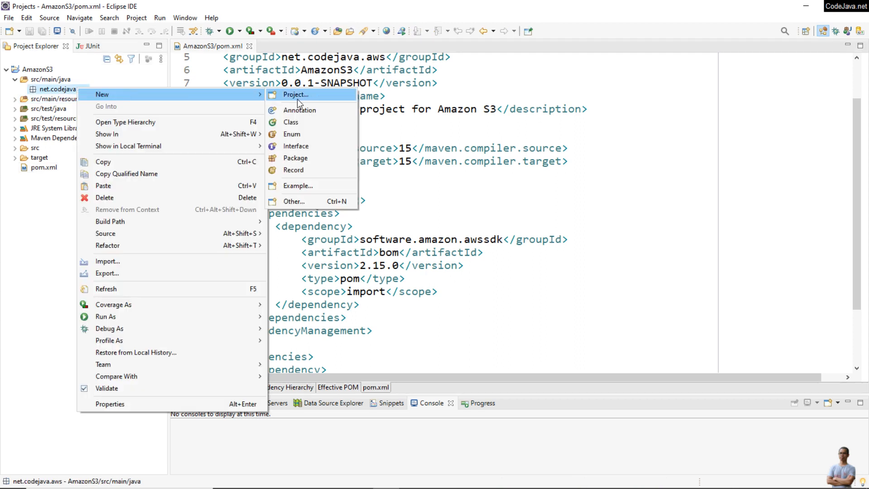
{"action": "left_click", "coordinate": [291, 122]}
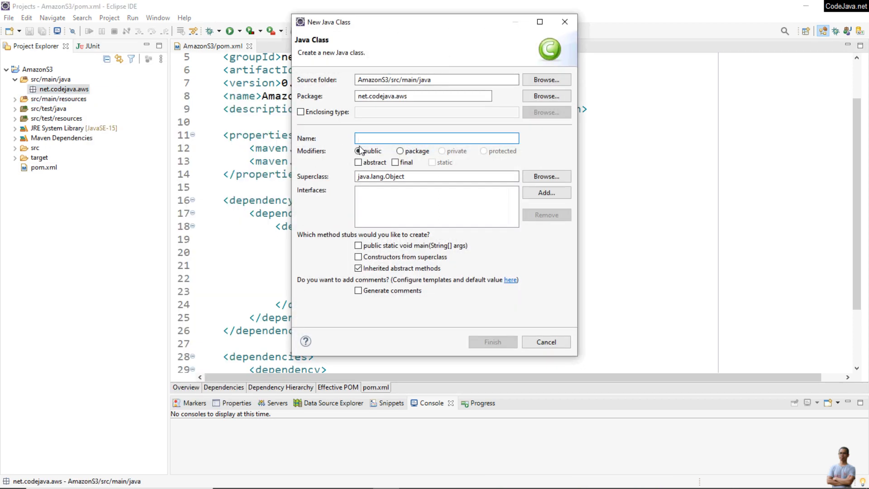
{"action": "type", "text": "ListBucketsE"}
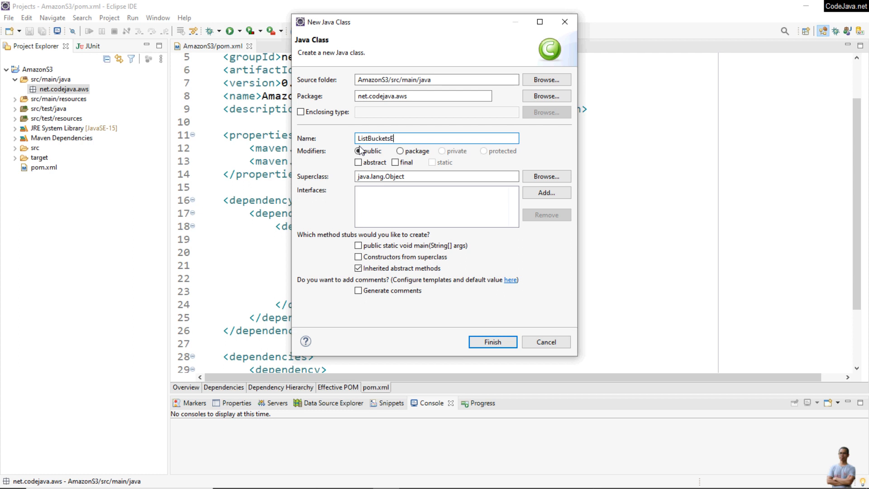
{"action": "type", "text": "xample1"}
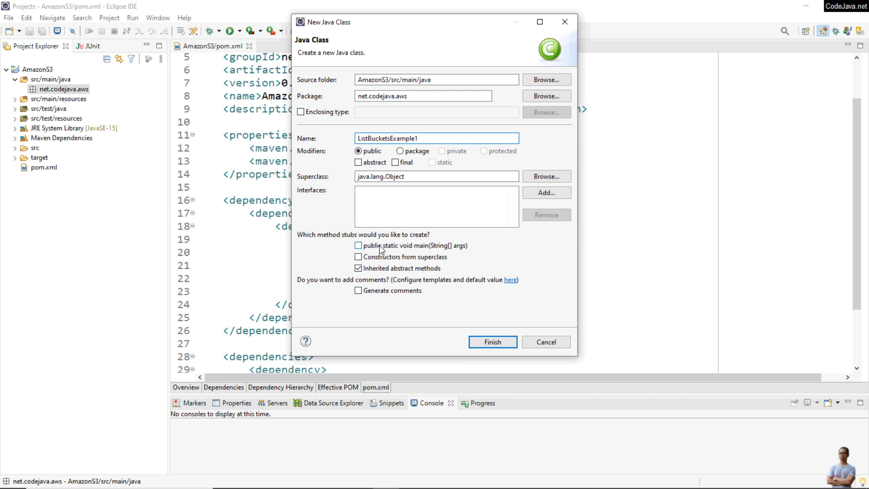
{"action": "left_click", "coordinate": [492, 342]}
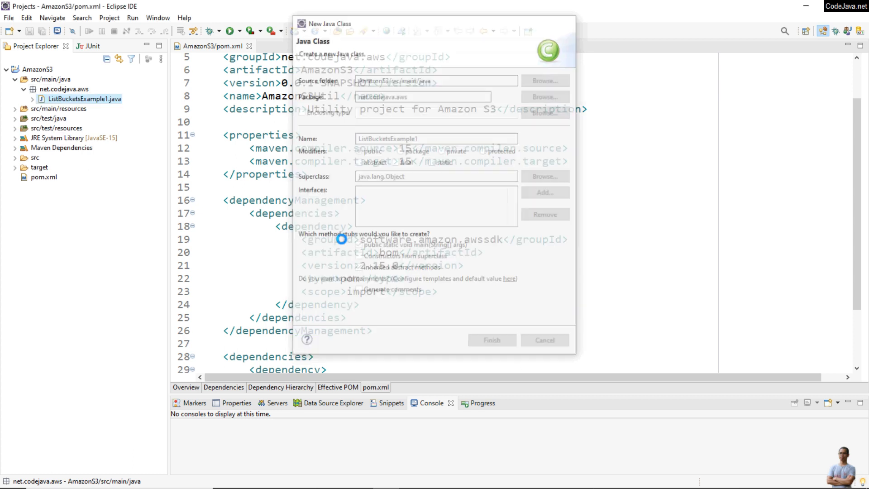
- Replace the TODO comment with S3Client client = S3Client.builder().build();
{"action": "left_click", "coordinate": [491, 339]}
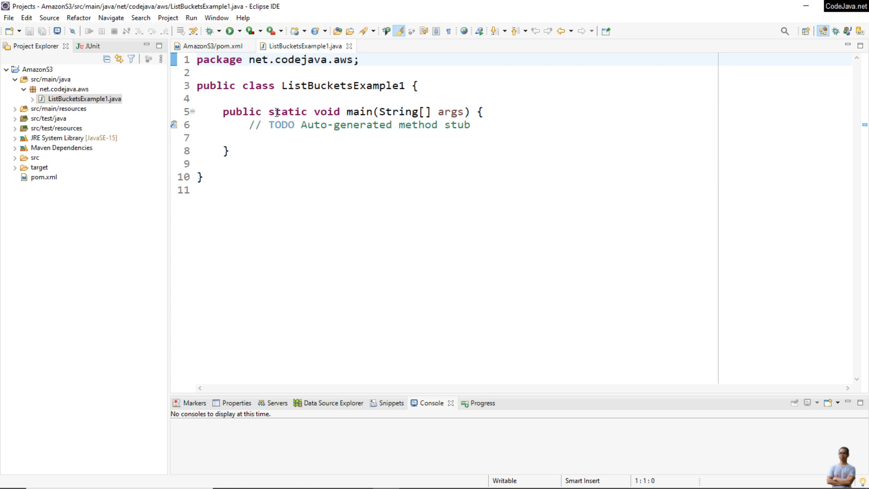
{"action": "mouse_move", "coordinate": [308, 130]}
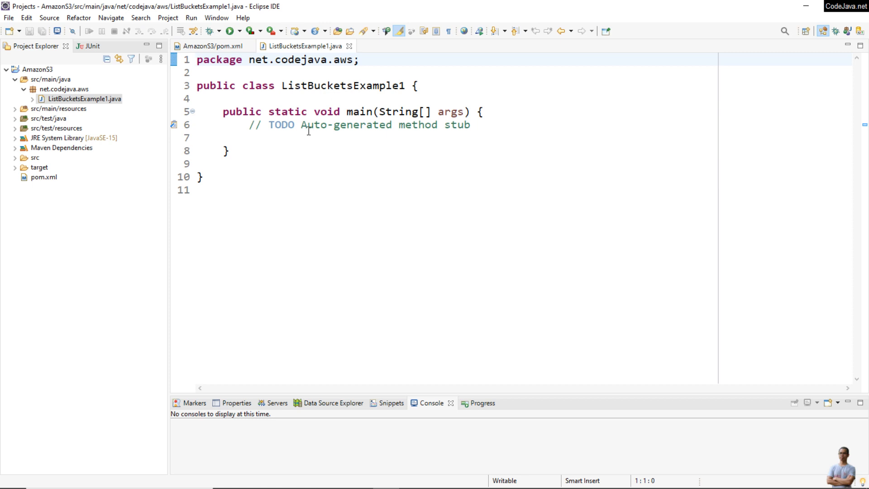
{"action": "mouse_move", "coordinate": [331, 141]}
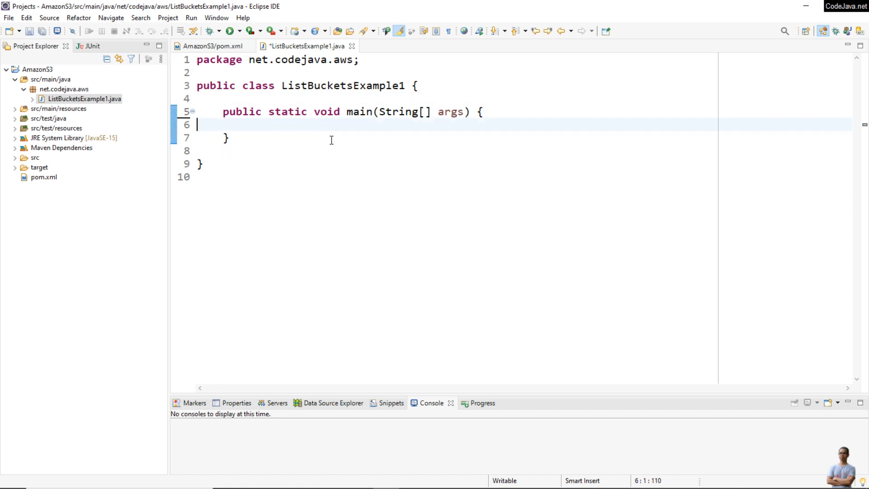
{"action": "type", "text": "S3"}
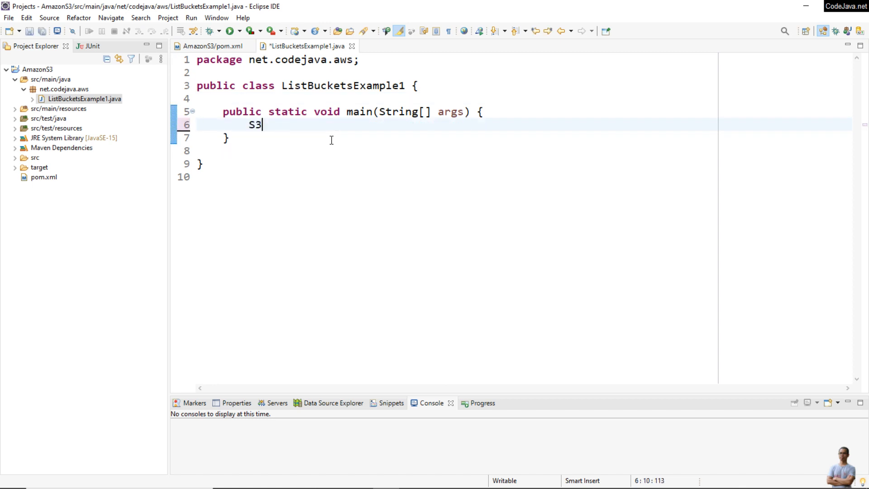
{"action": "type", "text": "Cli"}
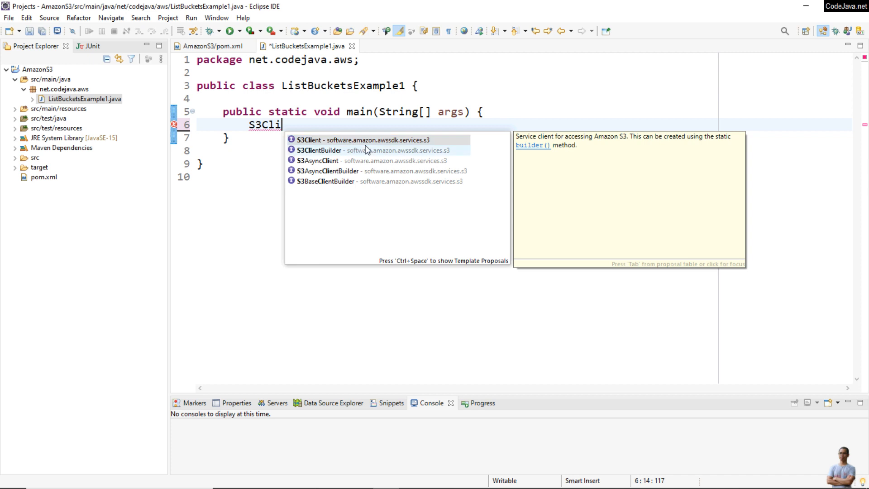
{"action": "mouse_move", "coordinate": [425, 140]}
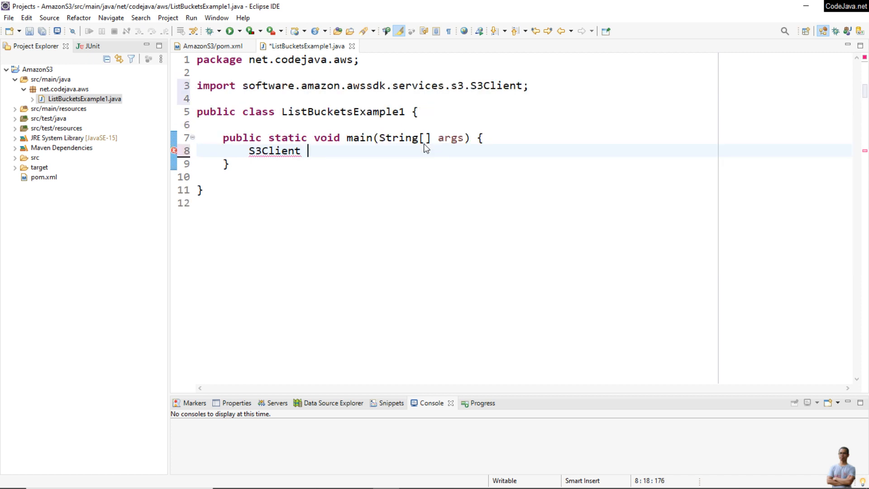
{"action": "type", "text": "client = S3"}
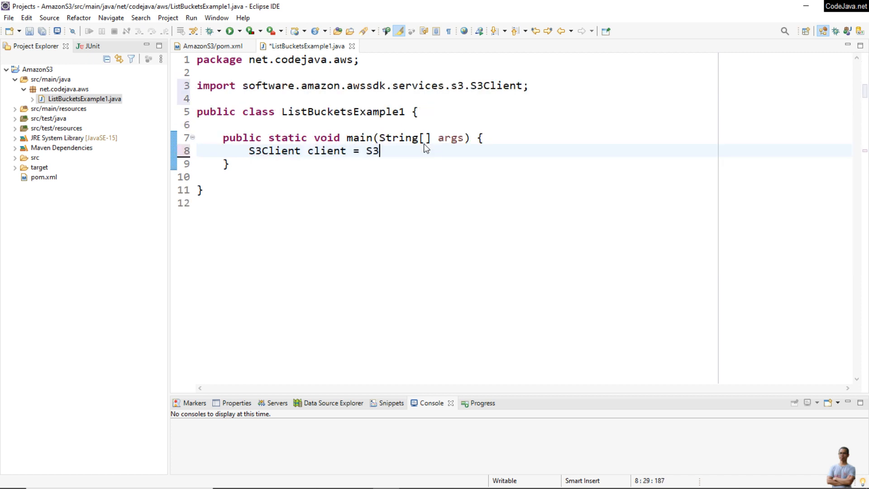
{"action": "type", "text": "Client."}
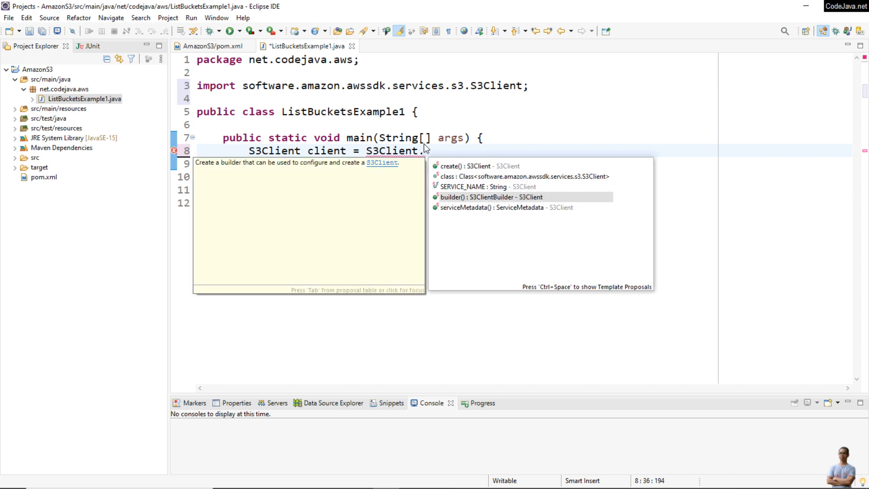
{"action": "type", "text": "builder().build("}
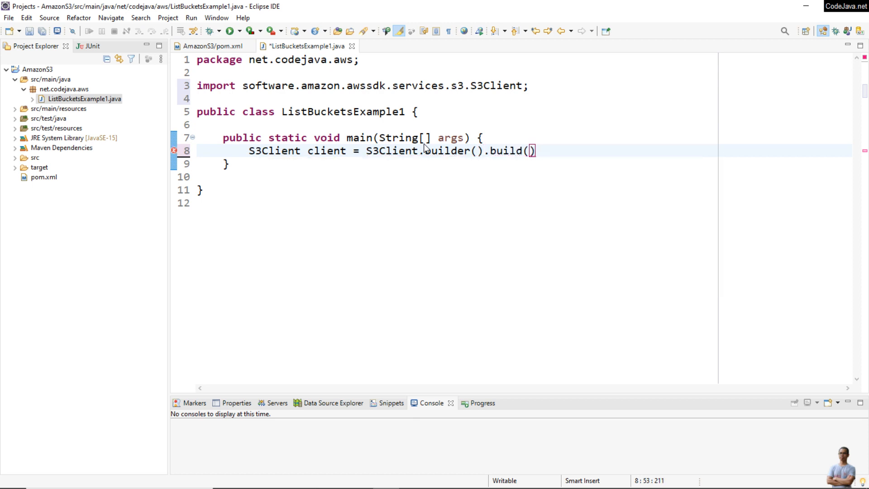
{"action": "key", "text": "Return"}
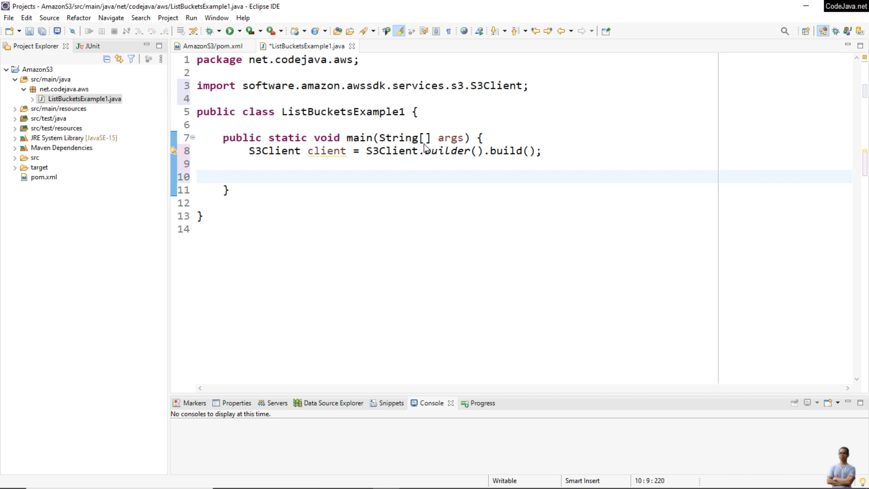
- Add ListBucketsRequest request = ListBucketsRequest.builder().build(); with its import
{"action": "type", "text": "ListB"}
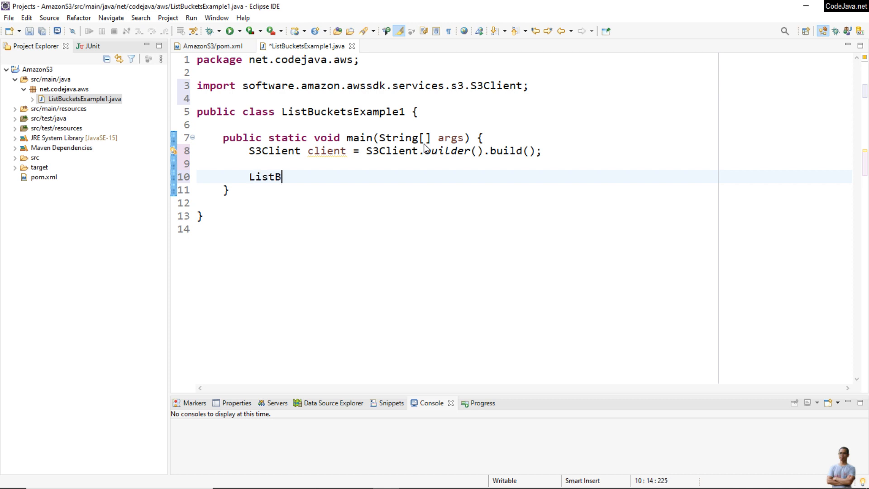
{"action": "type", "text": "u"}
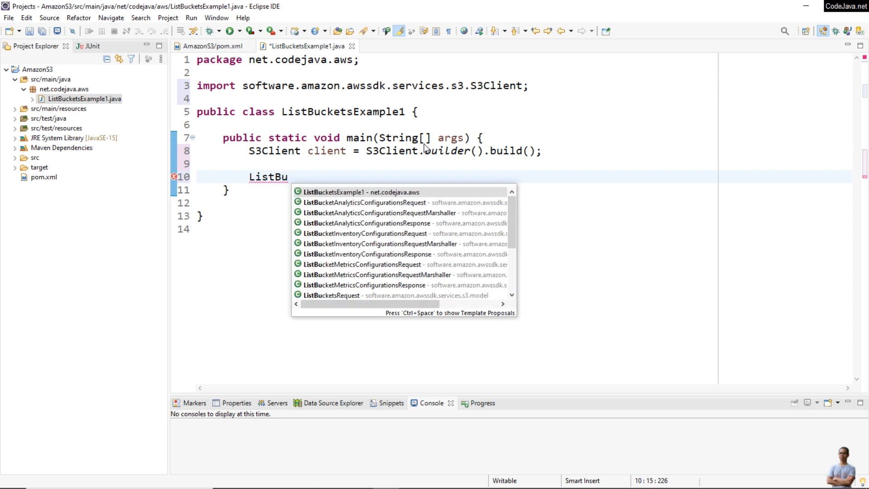
{"action": "type", "text": "cketsR"}
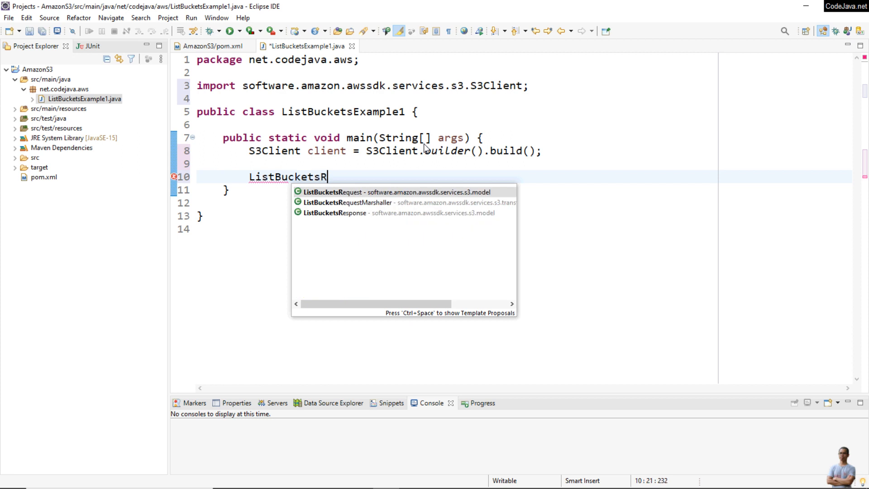
{"action": "left_click", "coordinate": [327, 192]}
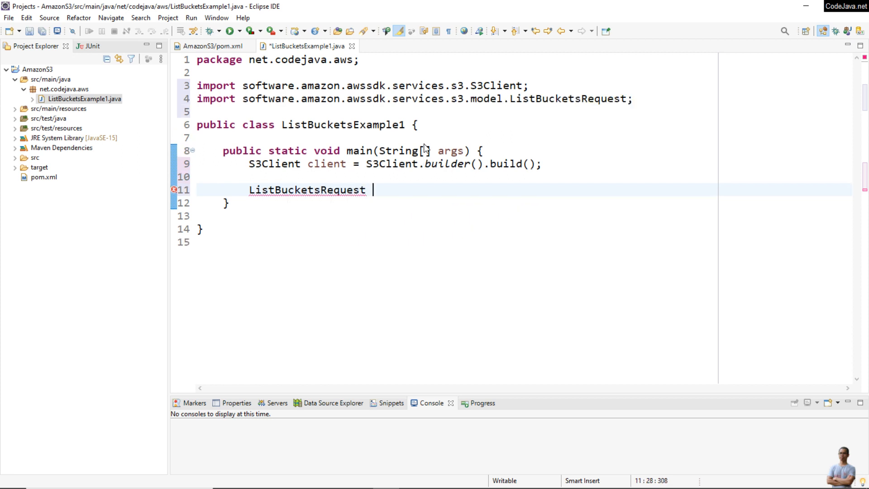
{"action": "type", "text": "request = L"}
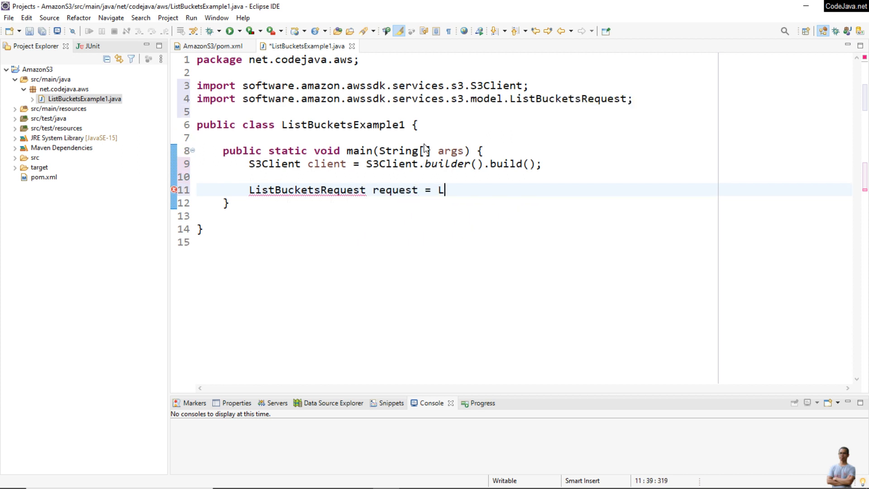
{"action": "type", "text": "istBu"}
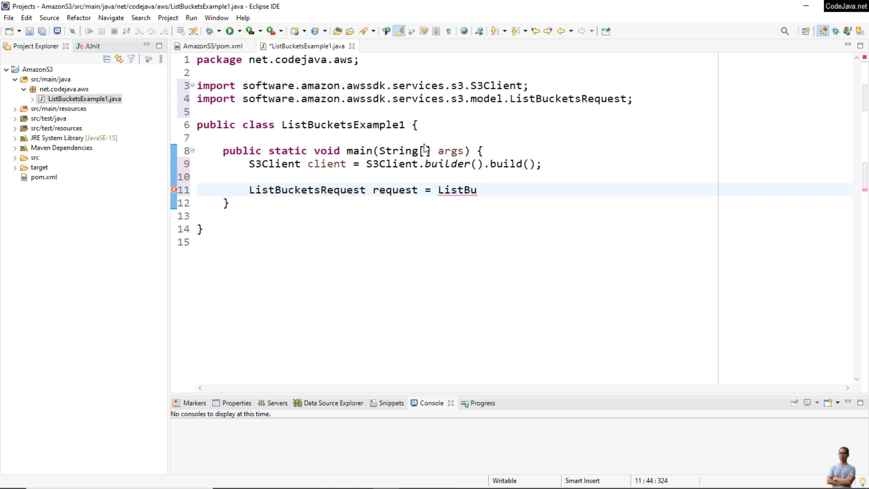
{"action": "type", "text": "cketsRequest.builder().build("}
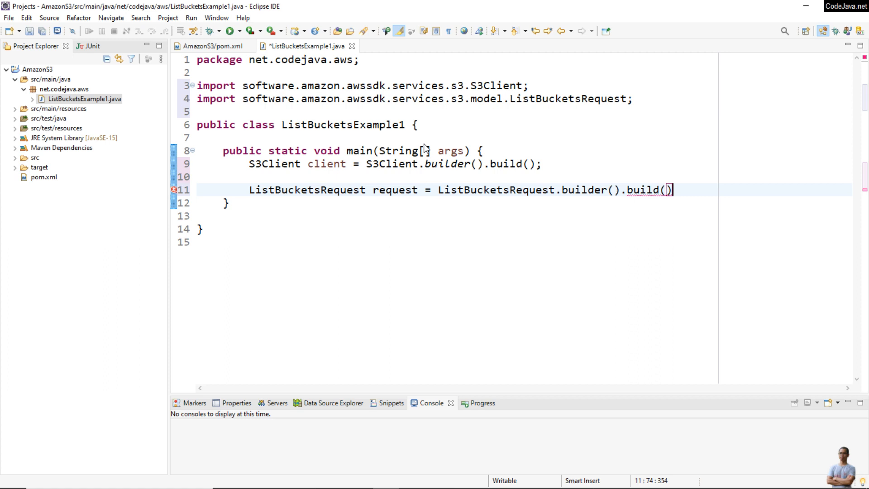
{"action": "key", "text": "enter"}
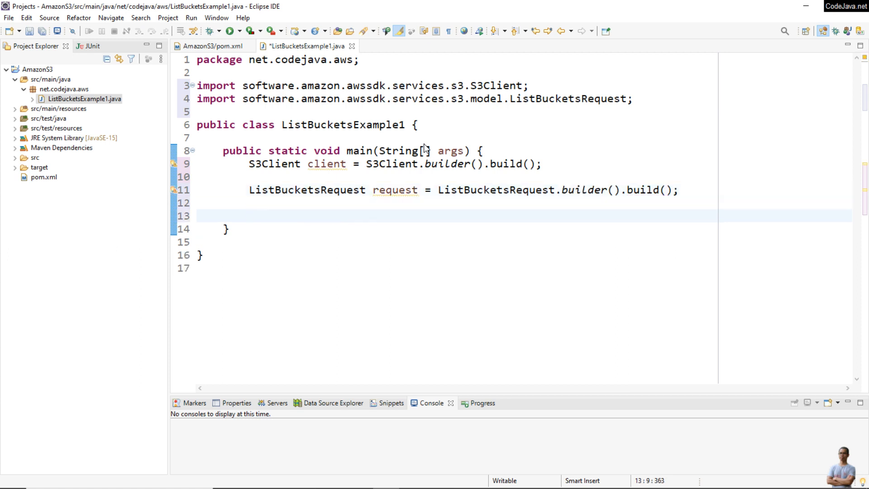
- Call client.listBuckets(request) into response and store response.buckets() in a List<Bucket> buckets
{"action": "type", "text": "cli"}
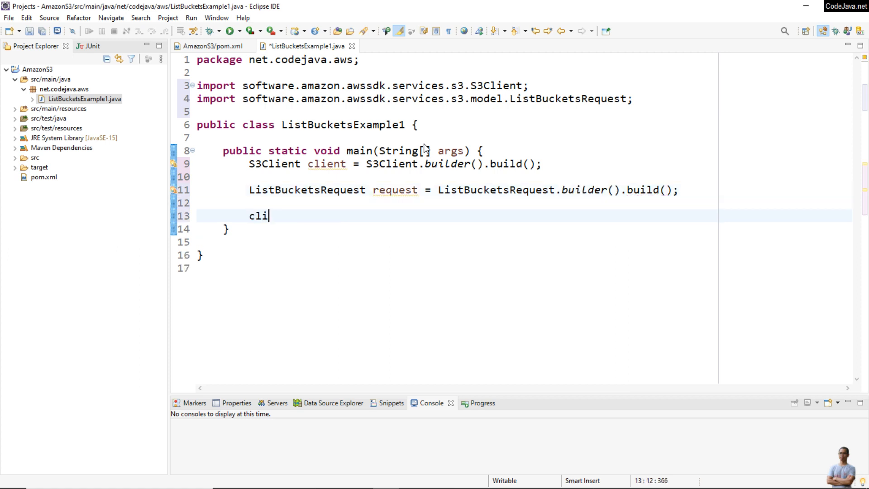
{"action": "type", "text": "n"}
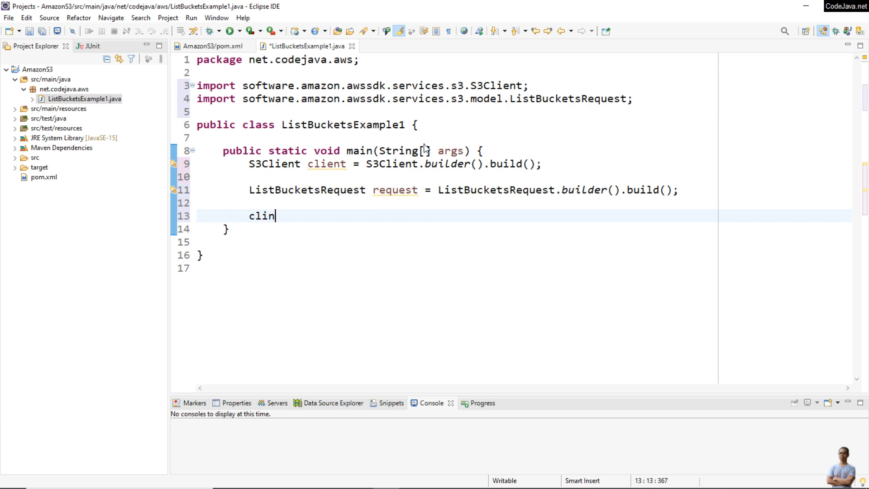
{"action": "type", "text": "ent.list"}
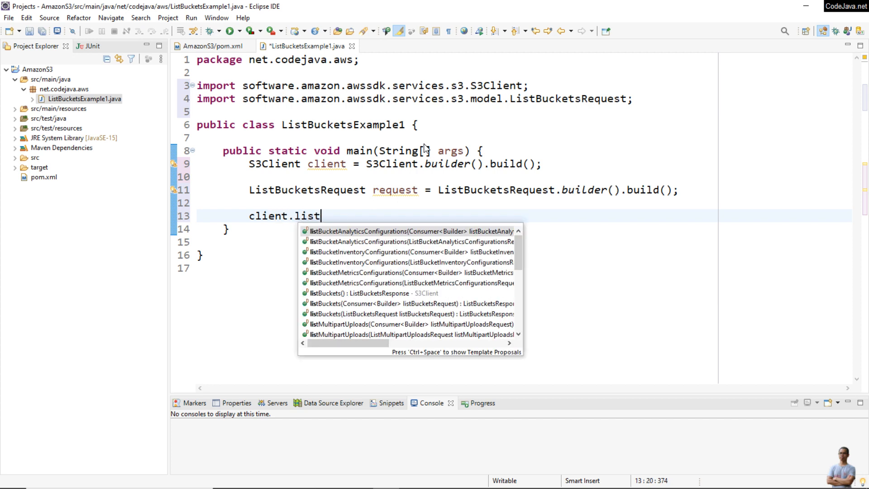
{"action": "type", "text": "b"}
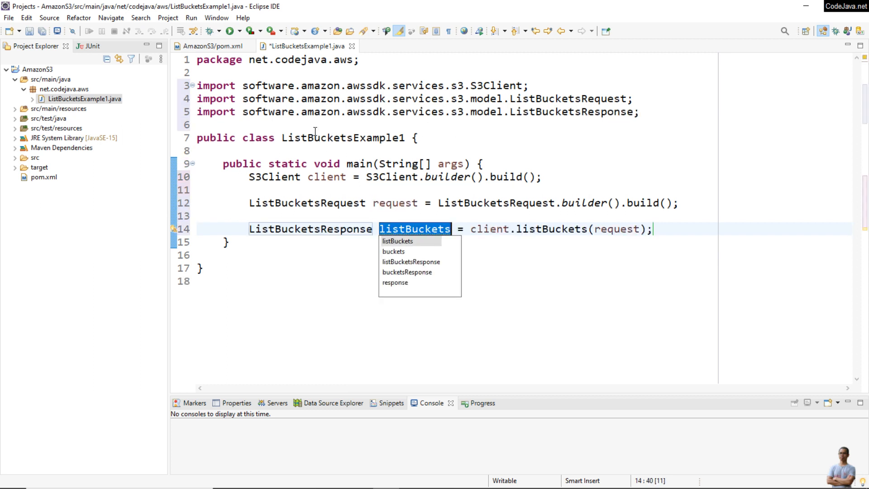
{"action": "mouse_move", "coordinate": [332, 272]}
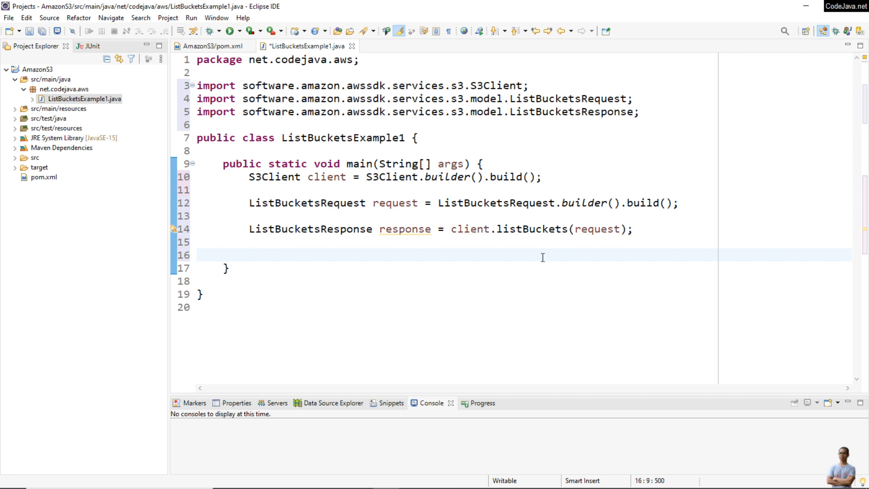
{"action": "type", "text": "response.buckets();"}
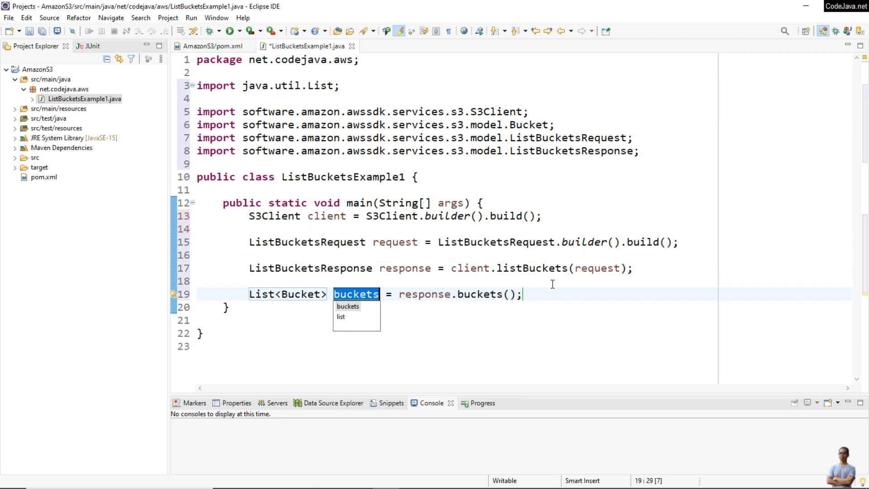
{"action": "key", "text": "enter"}
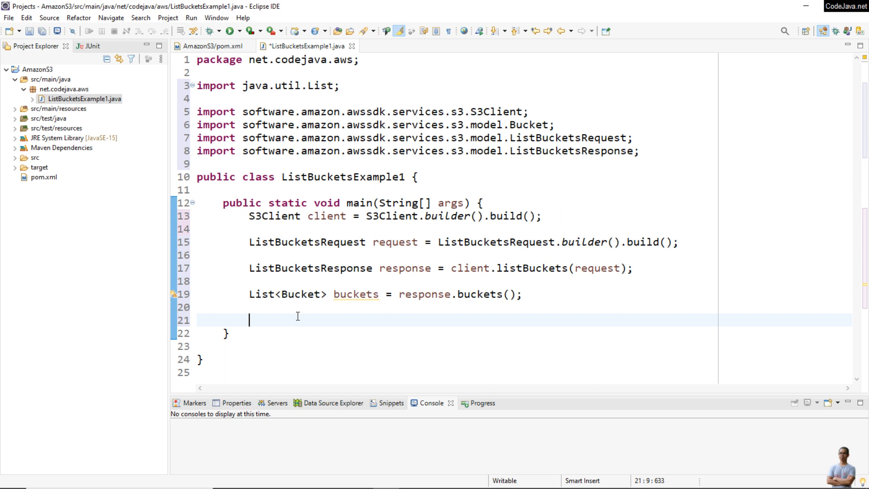
- Loop over buckets printing bucket.name() + " - " + bucket.creationDate(), and save the file
{"action": "type", "text": "for (B)"}
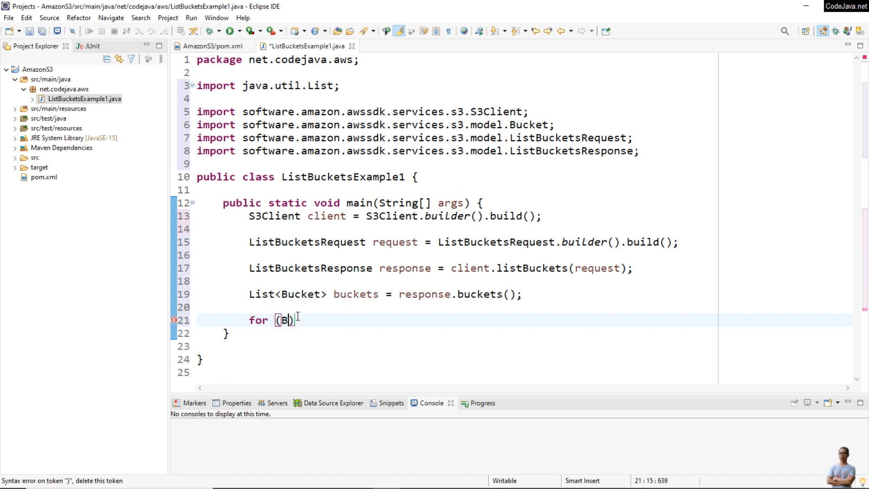
{"action": "type", "text": "ucket bucket :"}
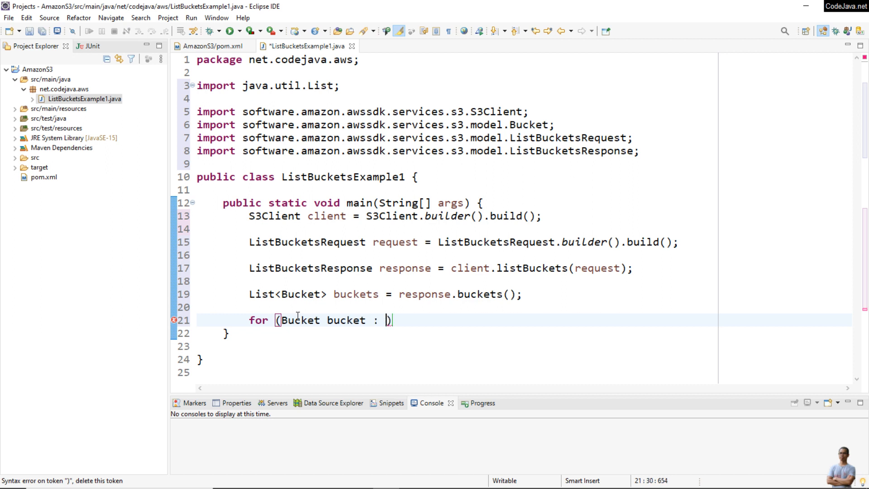
{"action": "type", "text": "uckets) {"}
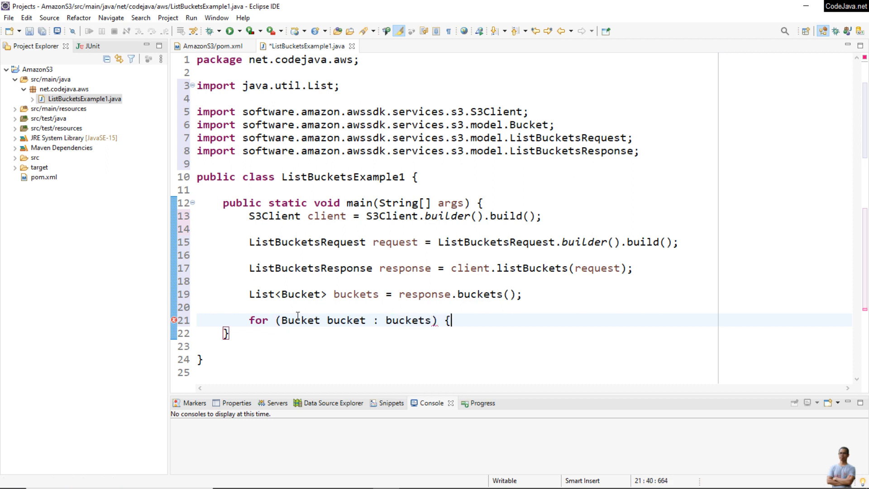
{"action": "type", "text": "System.out.println();"}
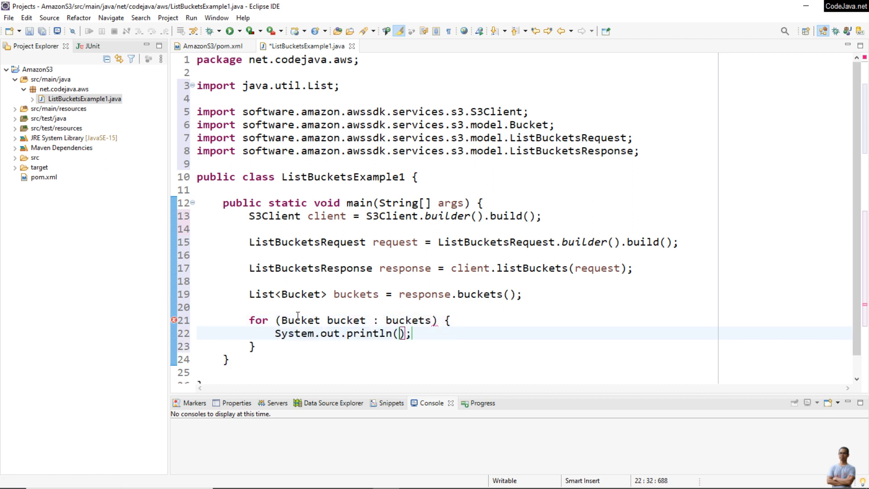
{"action": "type", "text": "bucket.name() + \""}
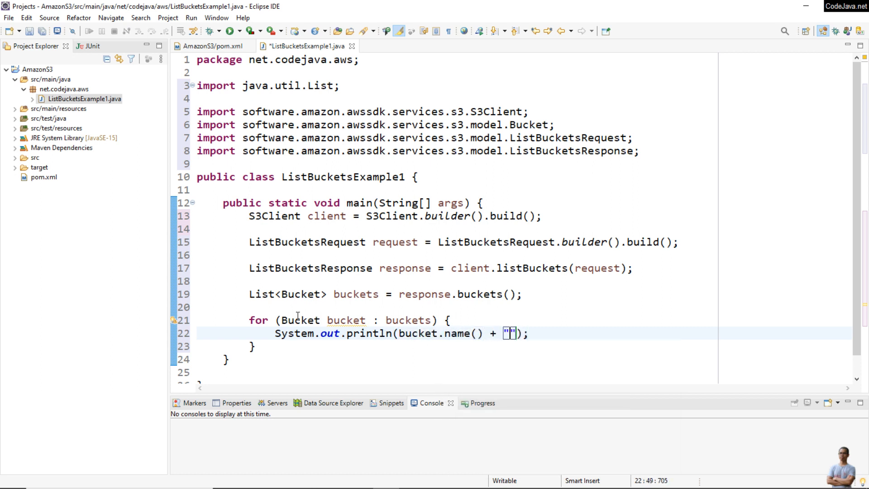
{"action": "type", "text": "-"}
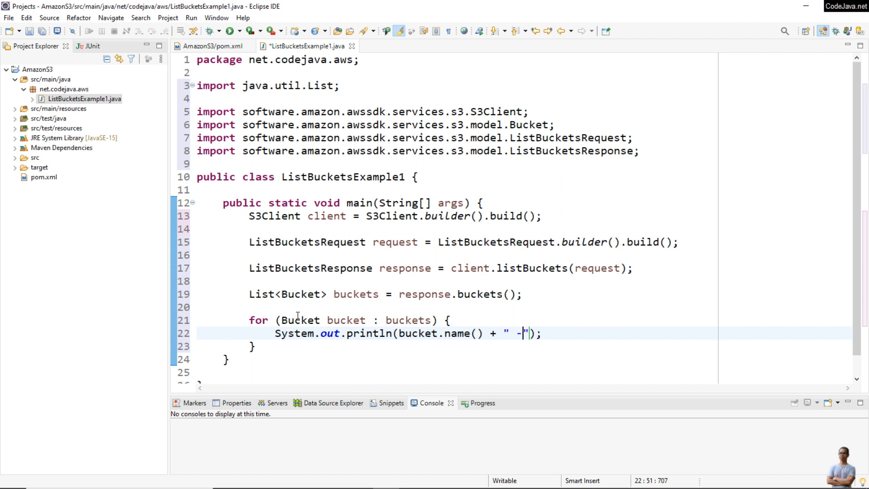
{"action": "type", "text": "+"}
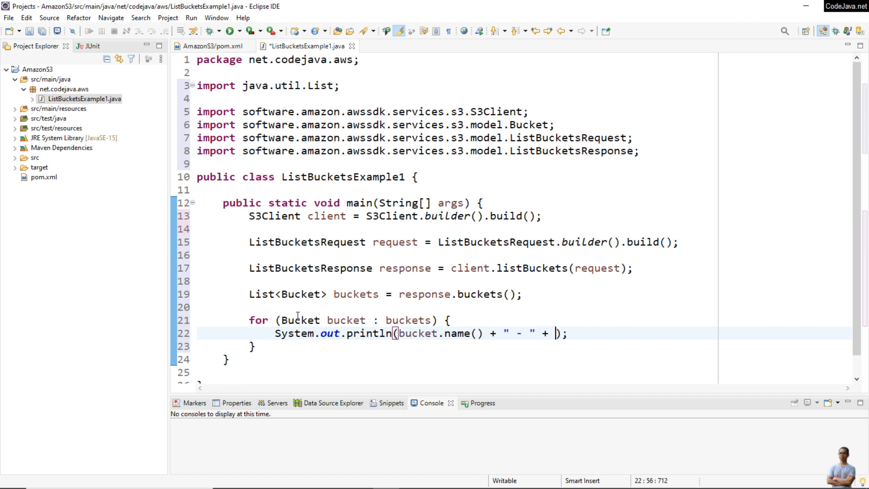
{"action": "type", "text": "bucket.creationDate()"}
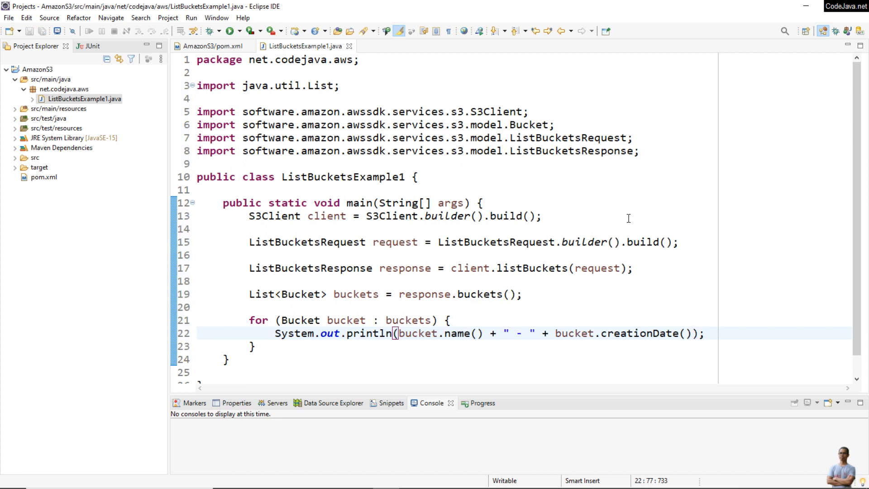
{"action": "left_click", "coordinate": [693, 333]}
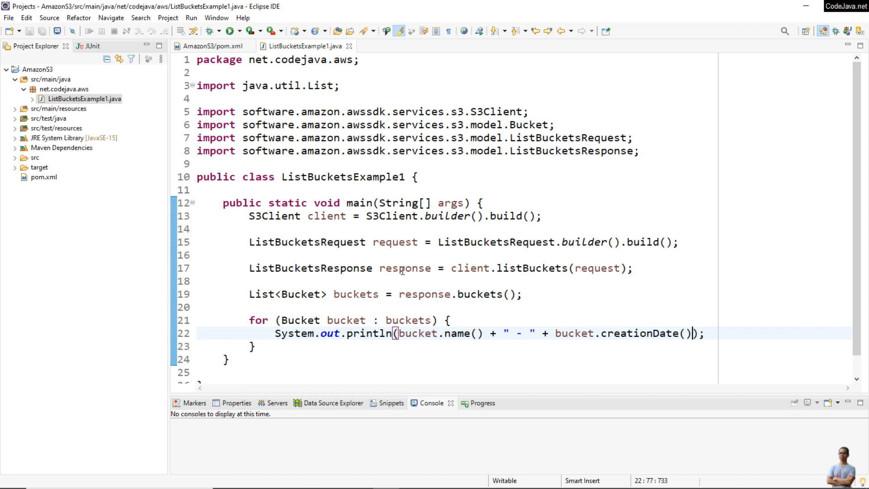
{"action": "mouse_move", "coordinate": [221, 266]}
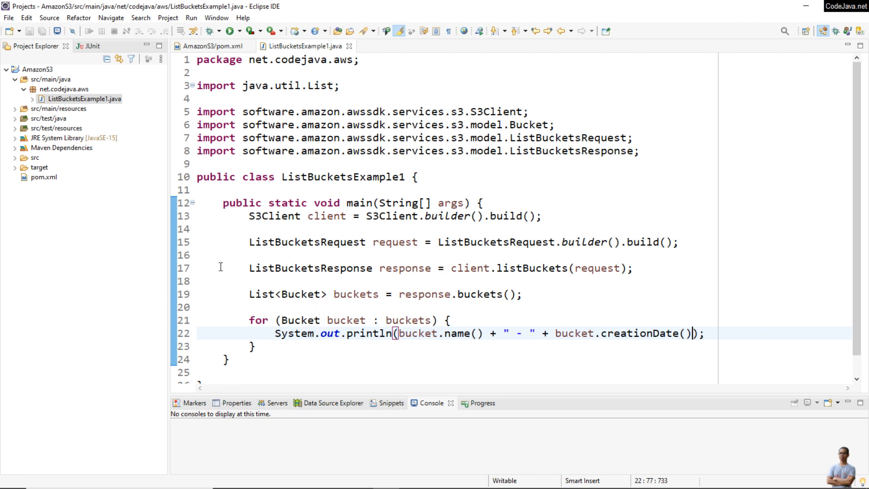
- Run the class as a Java Application and view the three buckets in the maximized Console
{"action": "right_click", "coordinate": [220, 266]}
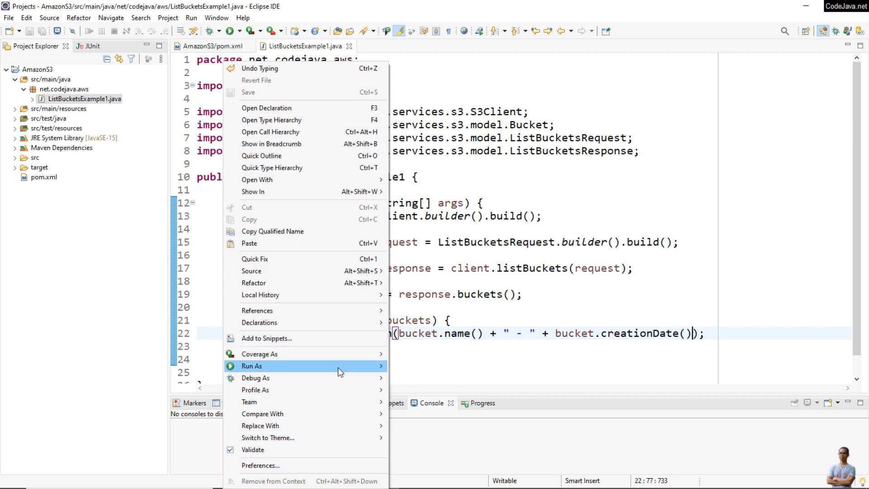
{"action": "left_click", "coordinate": [251, 365]}
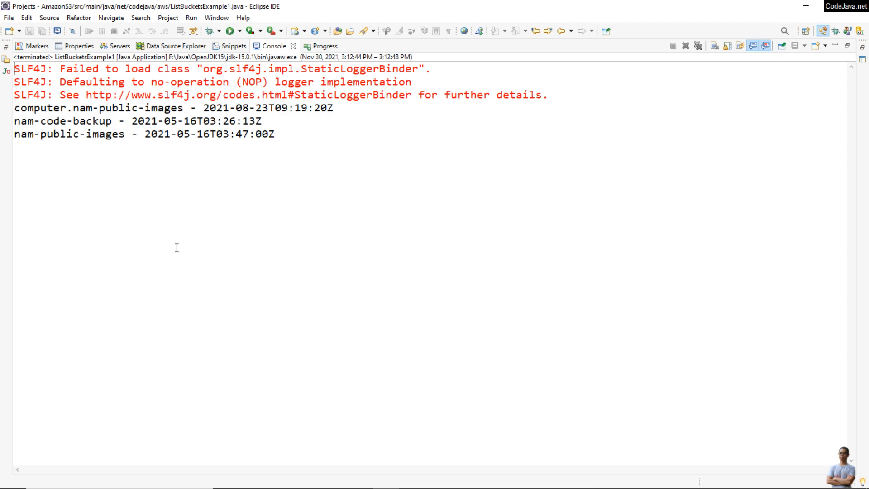
{"action": "mouse_move", "coordinate": [115, 197]}
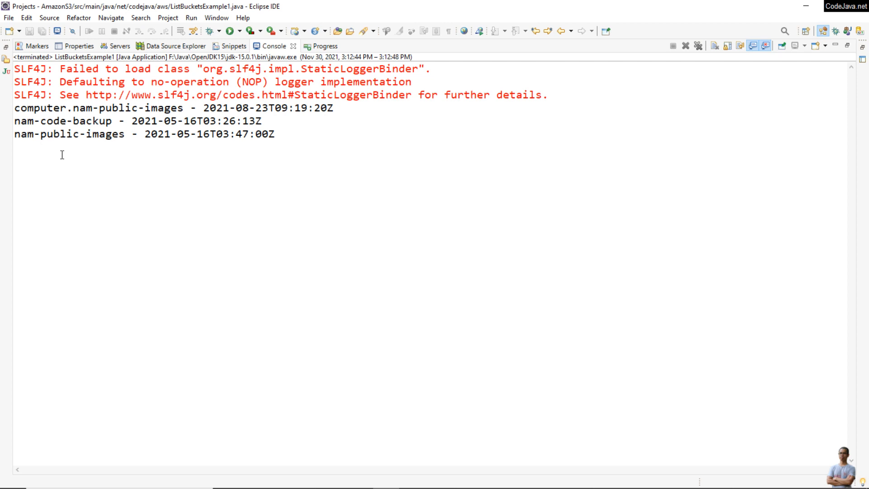
{"action": "double_click", "coordinate": [42, 107]}
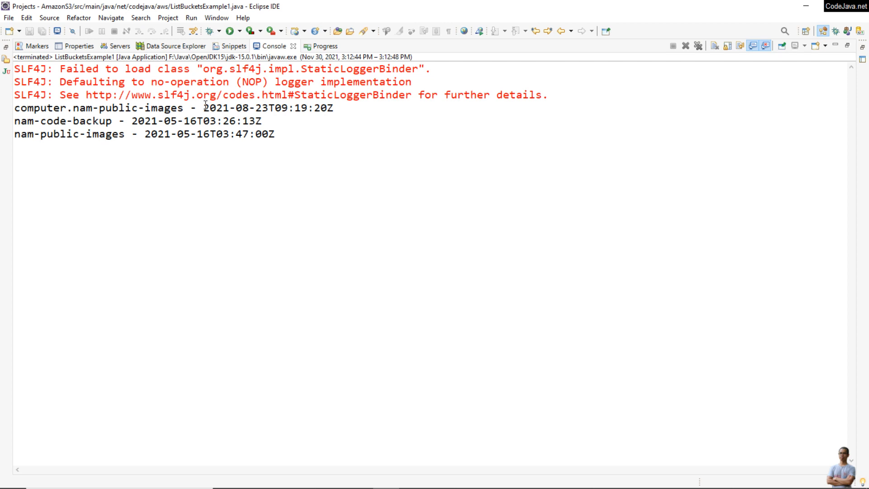
{"action": "key", "text": "alt+tab"}
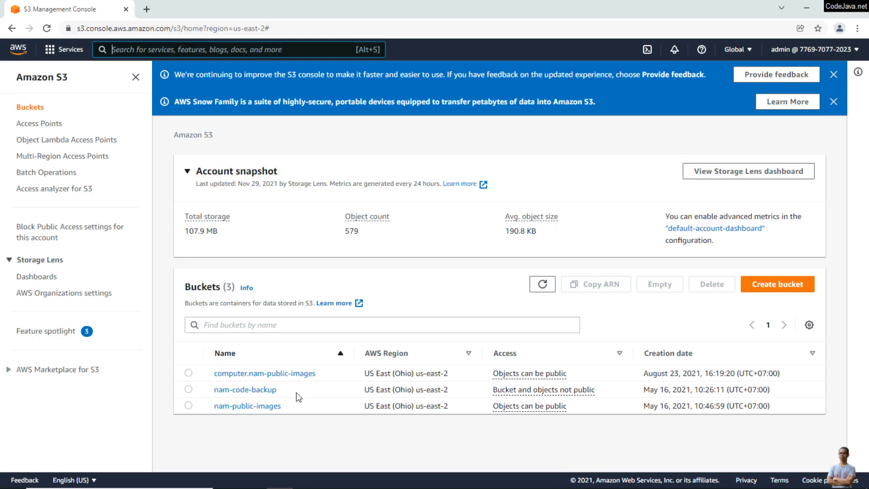
{"action": "mouse_move", "coordinate": [286, 433]}
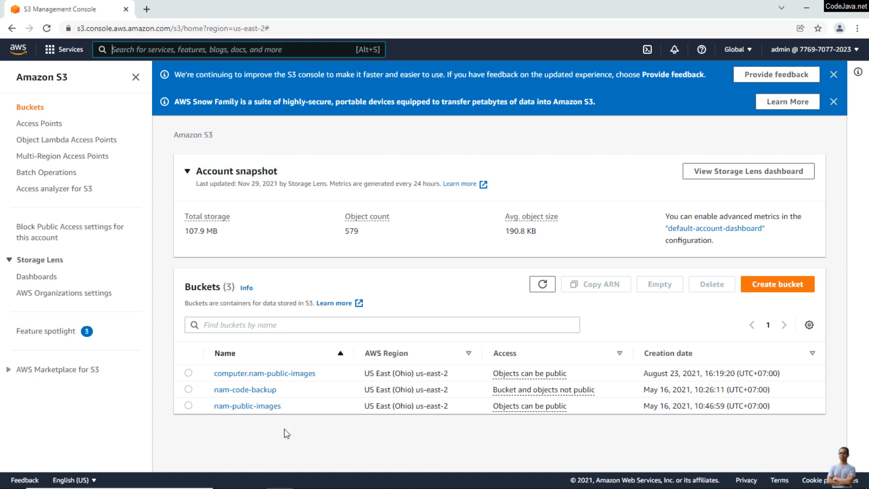
{"action": "mouse_move", "coordinate": [335, 384]}
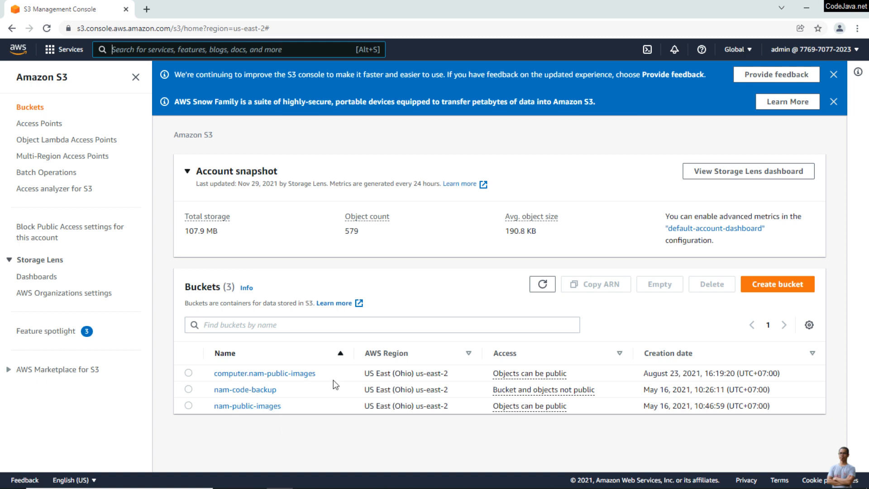
- Return to the Java code after checking the S3 console's bucket list
{"action": "key", "text": "alt+tab"}
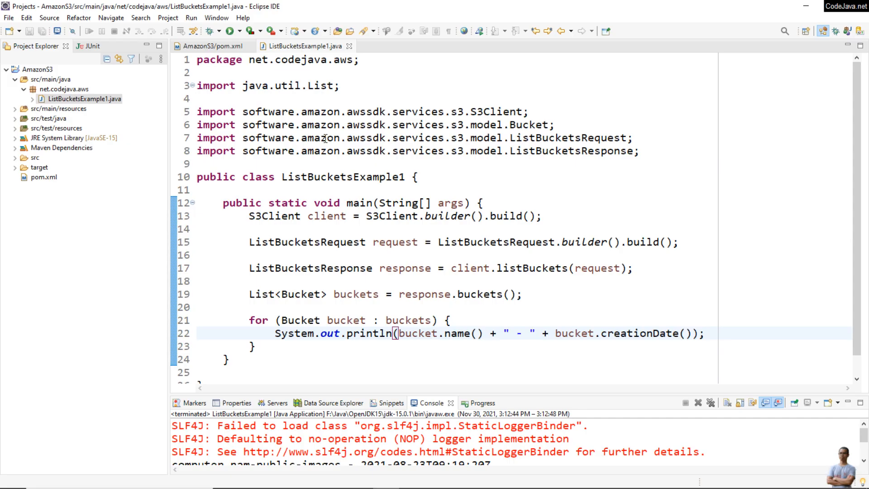
{"action": "mouse_move", "coordinate": [411, 258]}
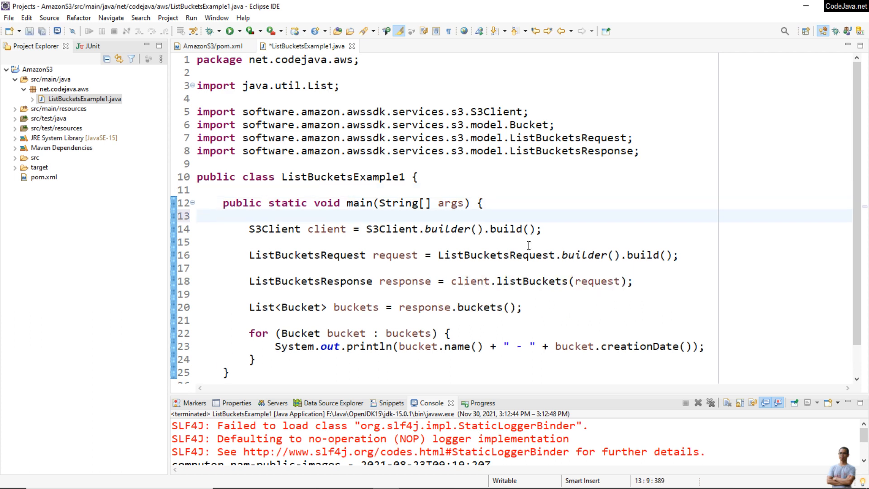
- Declare Region region = Region.US_EAST_2 and pass .region(region) to S3Client.builder(), then save
{"action": "type", "text": "Region region"}
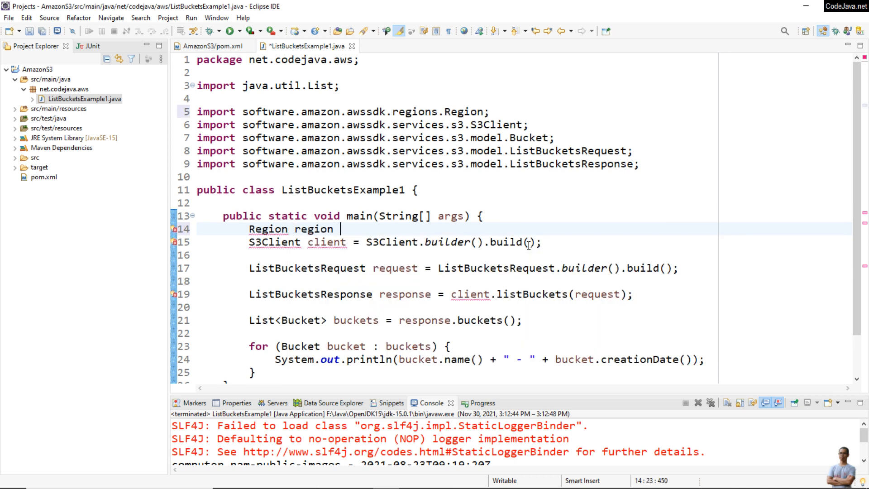
{"action": "type", "text": "= Re"}
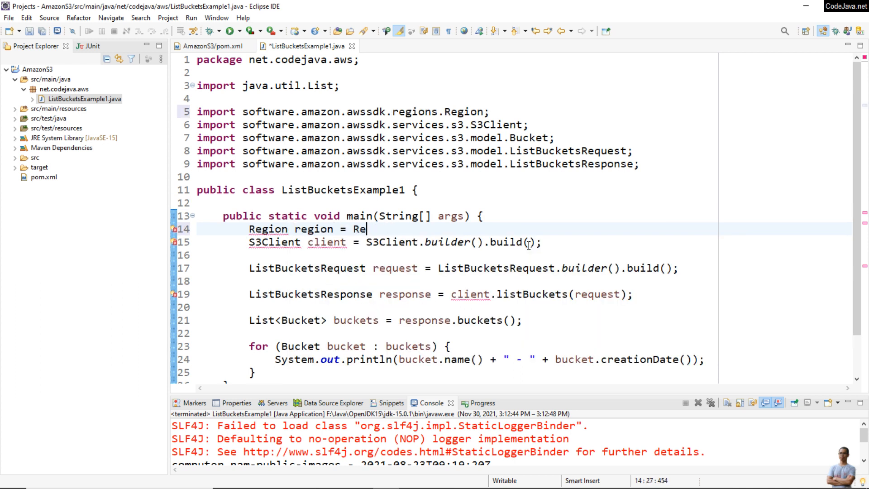
{"action": "type", "text": "gion."}
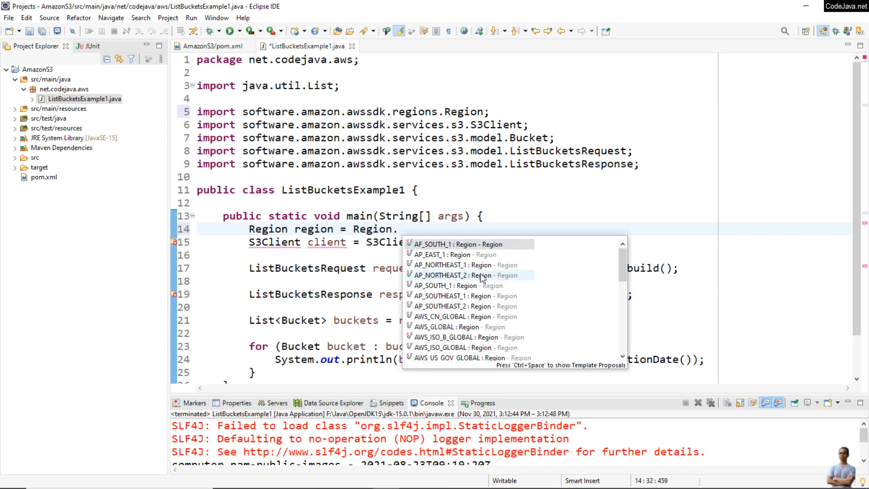
{"action": "mouse_move", "coordinate": [453, 326]}
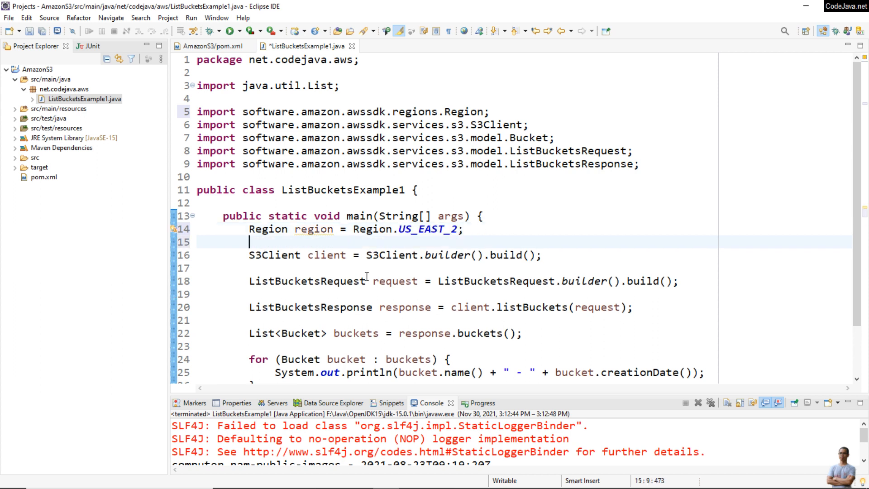
{"action": "mouse_move", "coordinate": [521, 255]}
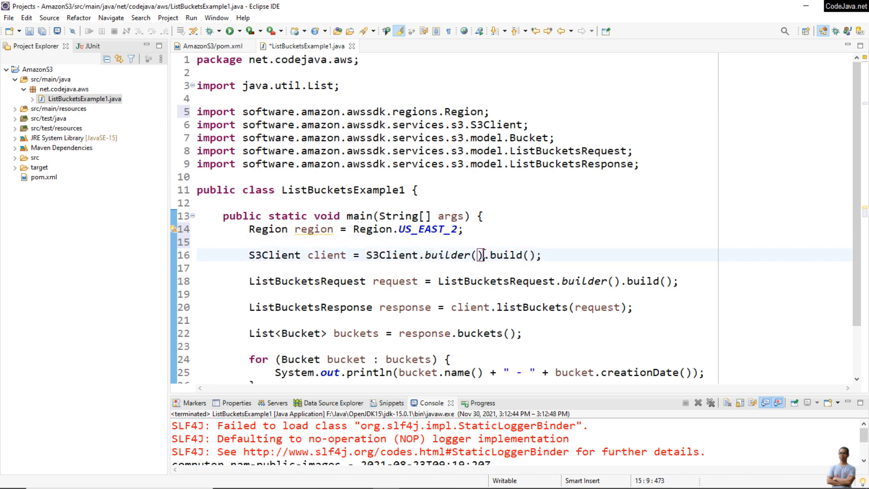
{"action": "mouse_move", "coordinate": [506, 281]}
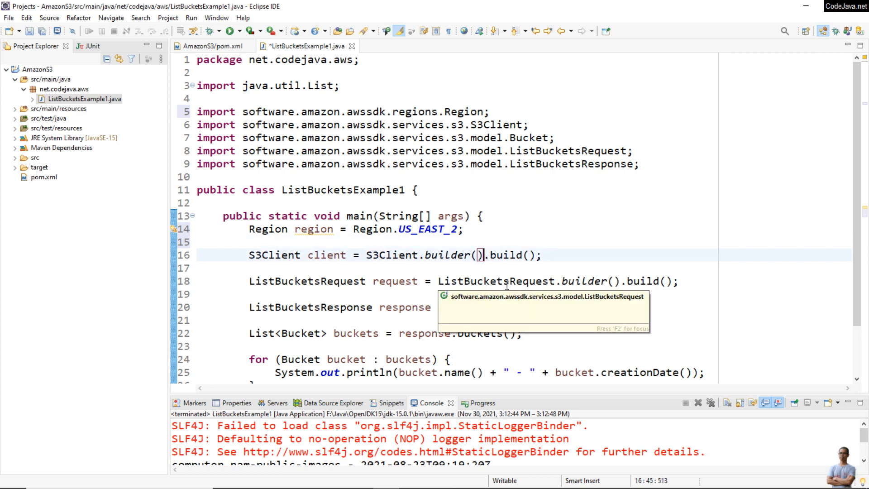
{"action": "type", "text": ".region(region)."}
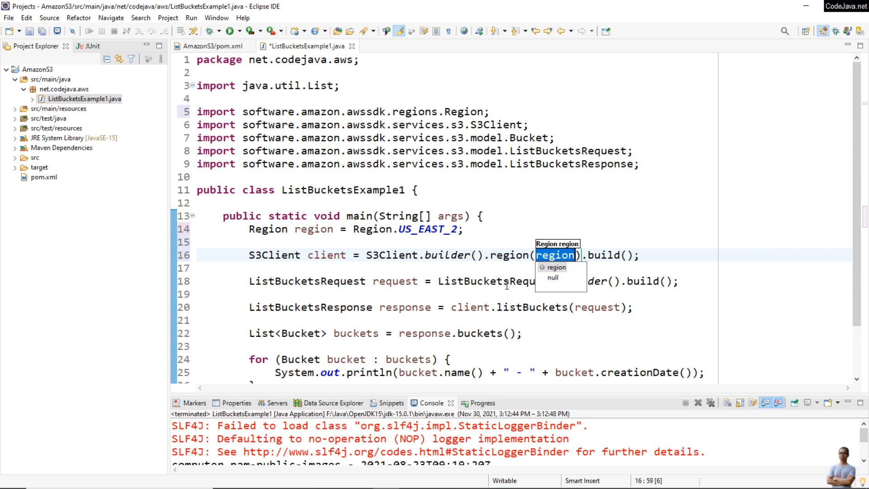
{"action": "left_click", "coordinate": [451, 333]}
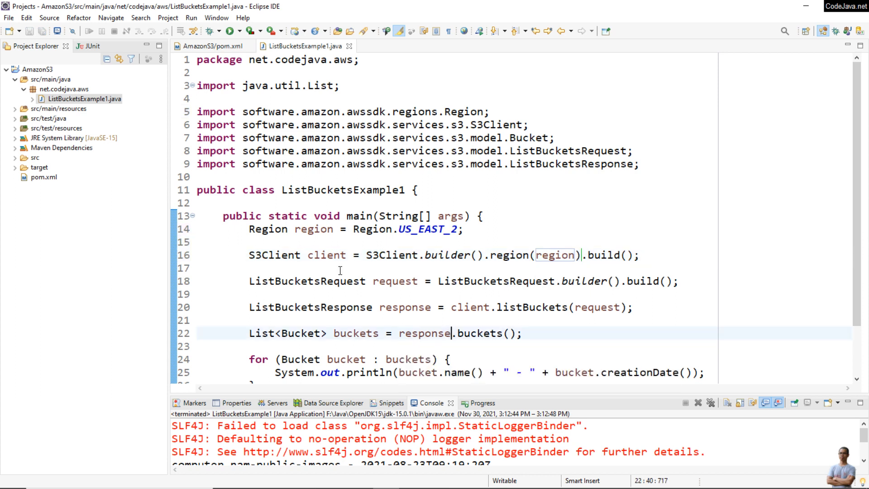
{"action": "scroll", "scroll_direction": "down", "scroll_amount": 3}
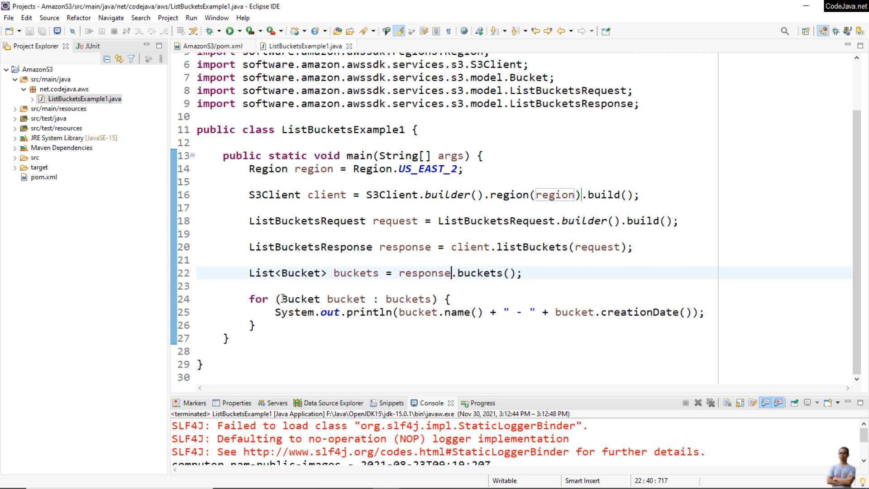